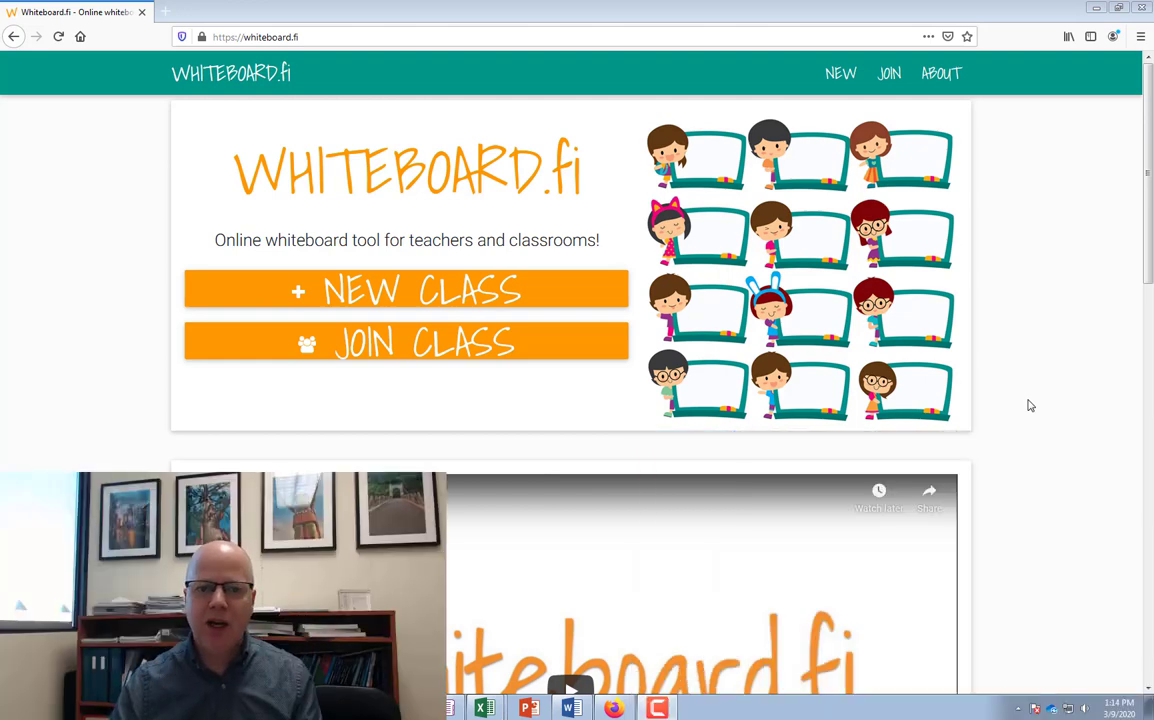
Step: Begin a new class and enter the teacher name 'Nat' in the form
left_click(406, 290)
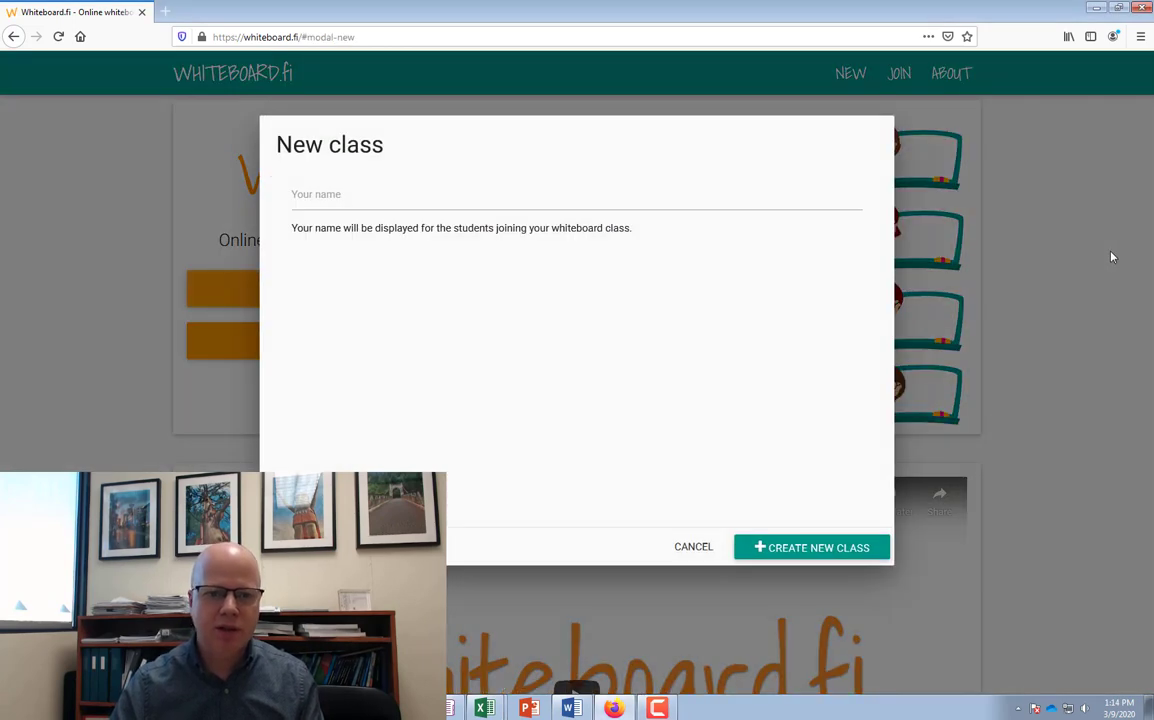
type("Nathan Hall")
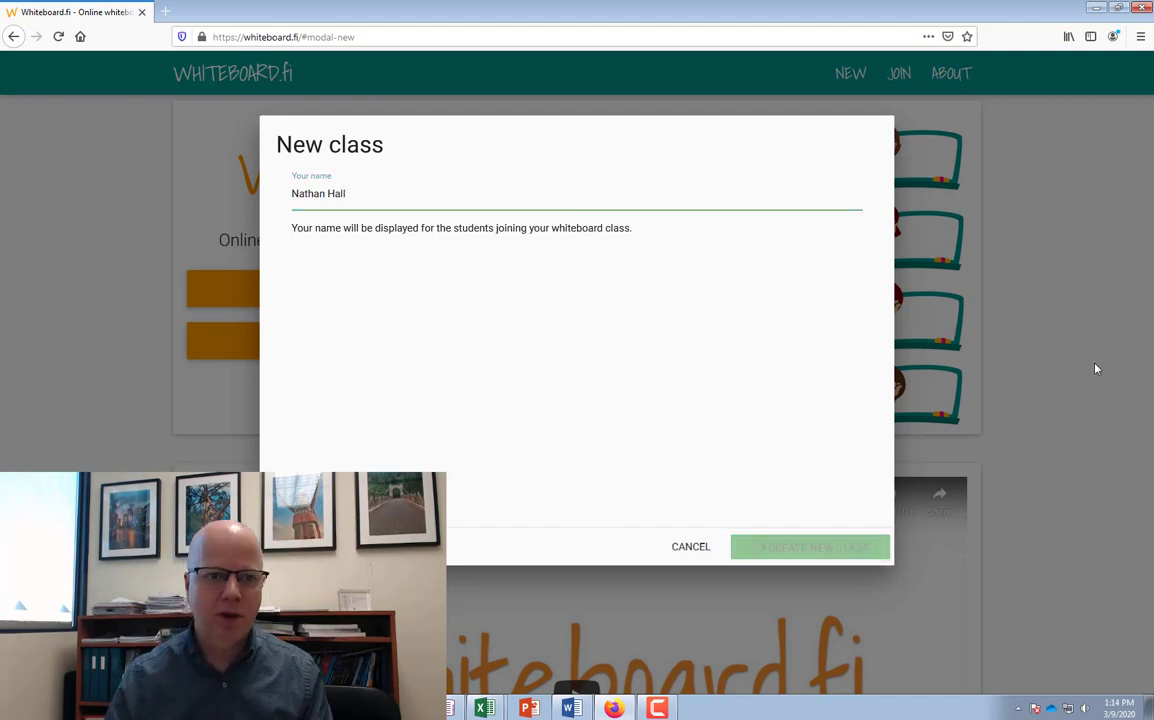
Step: Create class f95, glance at the teacher's own whiteboard, and return to the class page
left_click(810, 548)
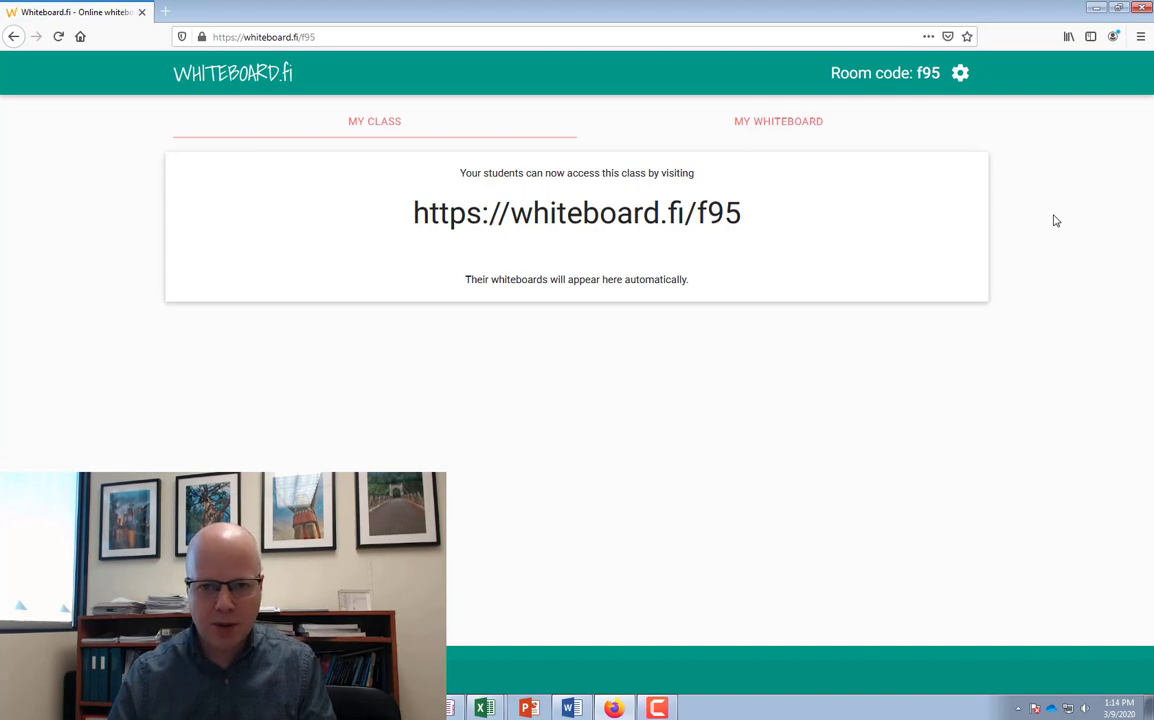
mouse_move(378, 224)
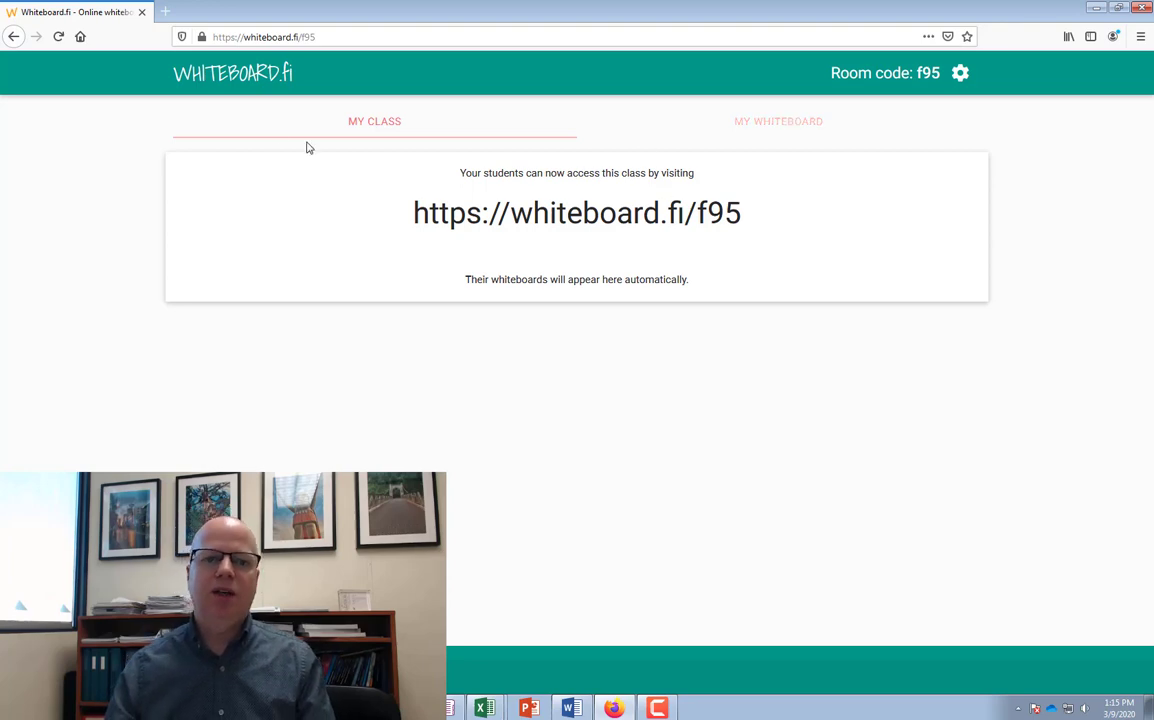
mouse_move(644, 160)
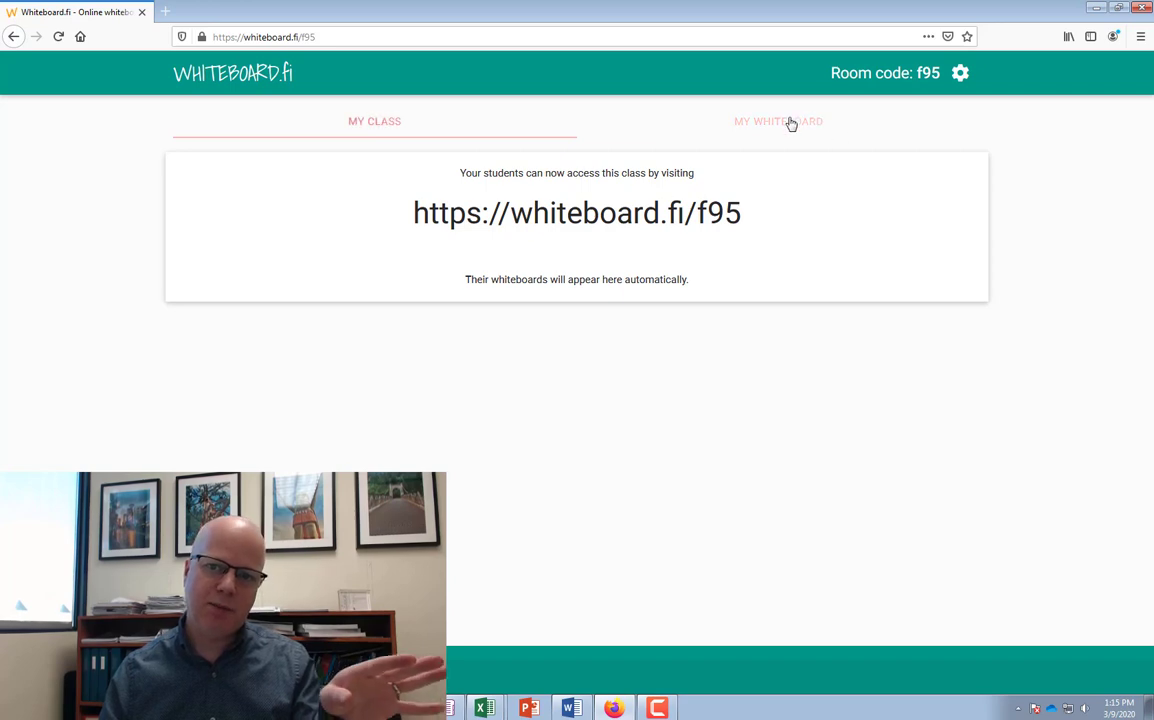
left_click(778, 122)
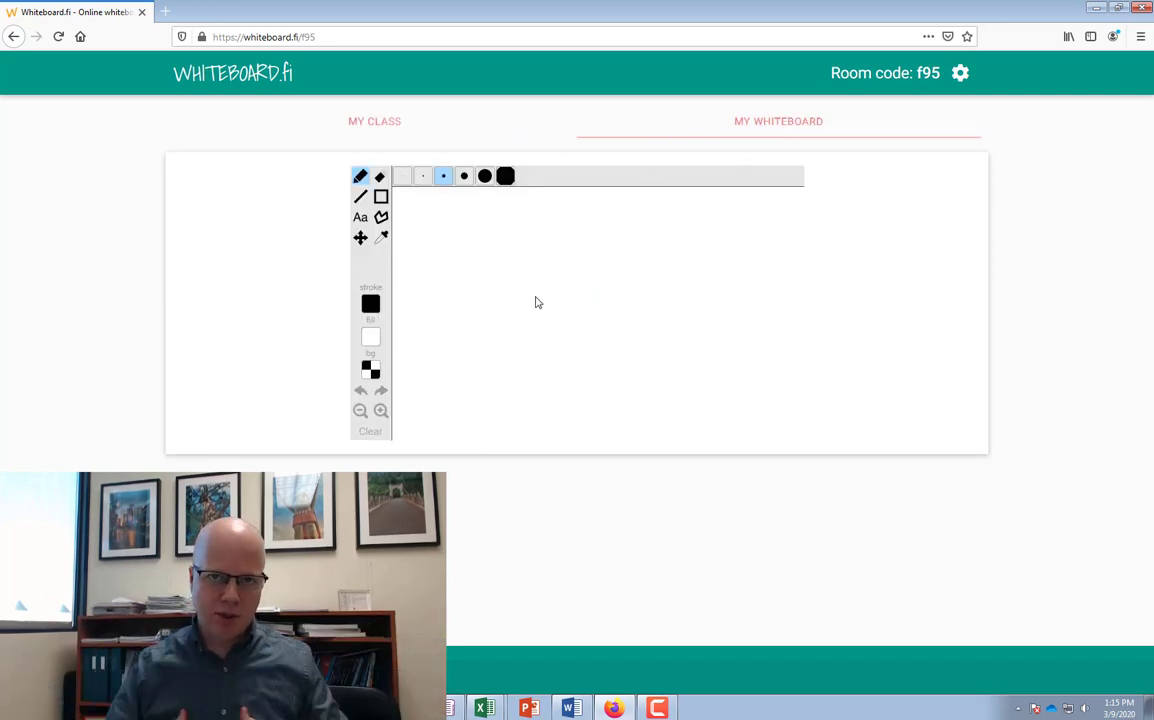
left_click(374, 122)
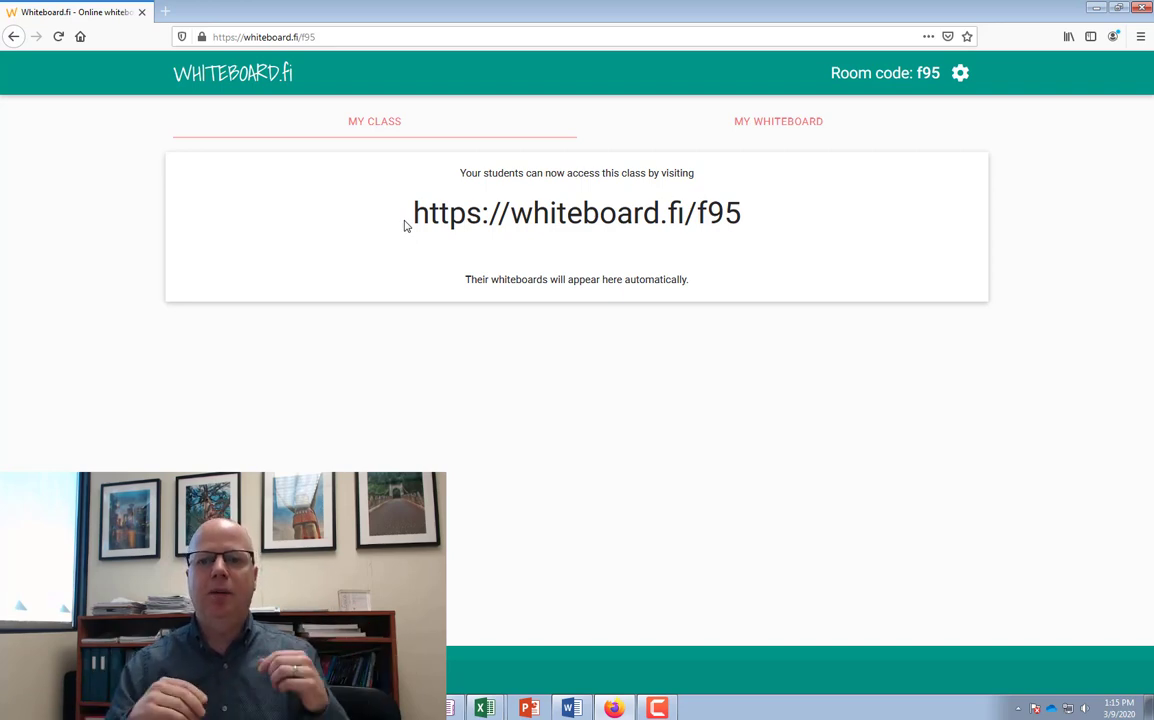
mouse_move(724, 136)
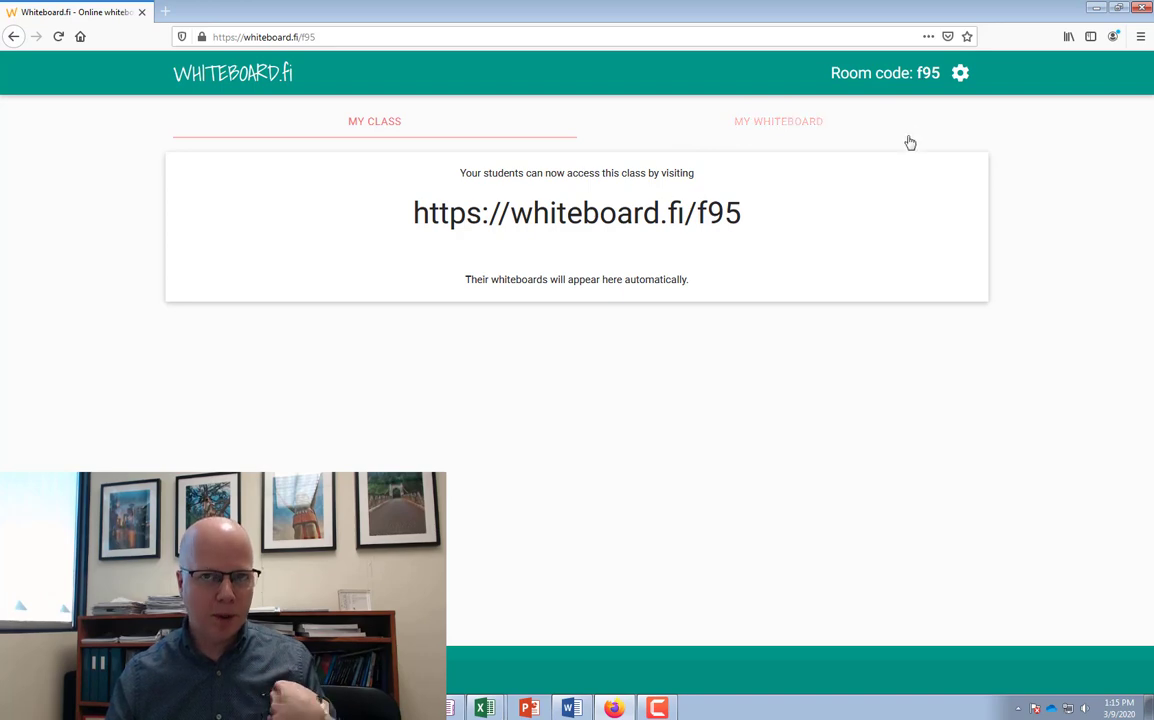
left_click(960, 72)
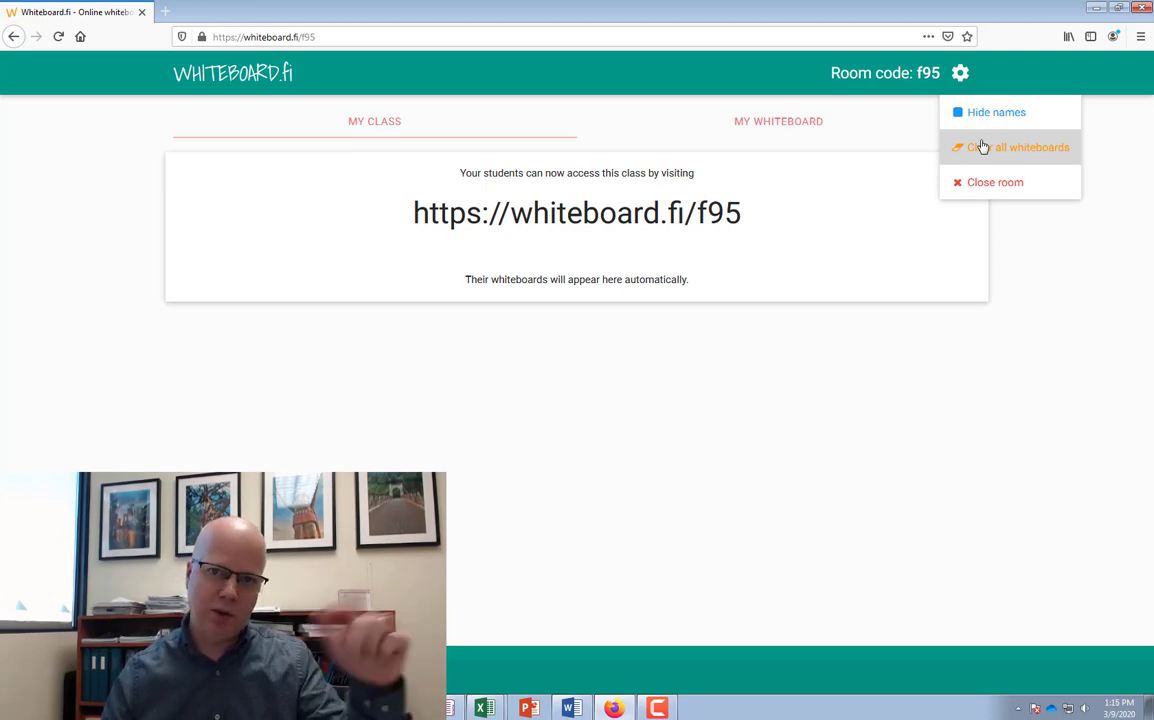
mouse_move(996, 182)
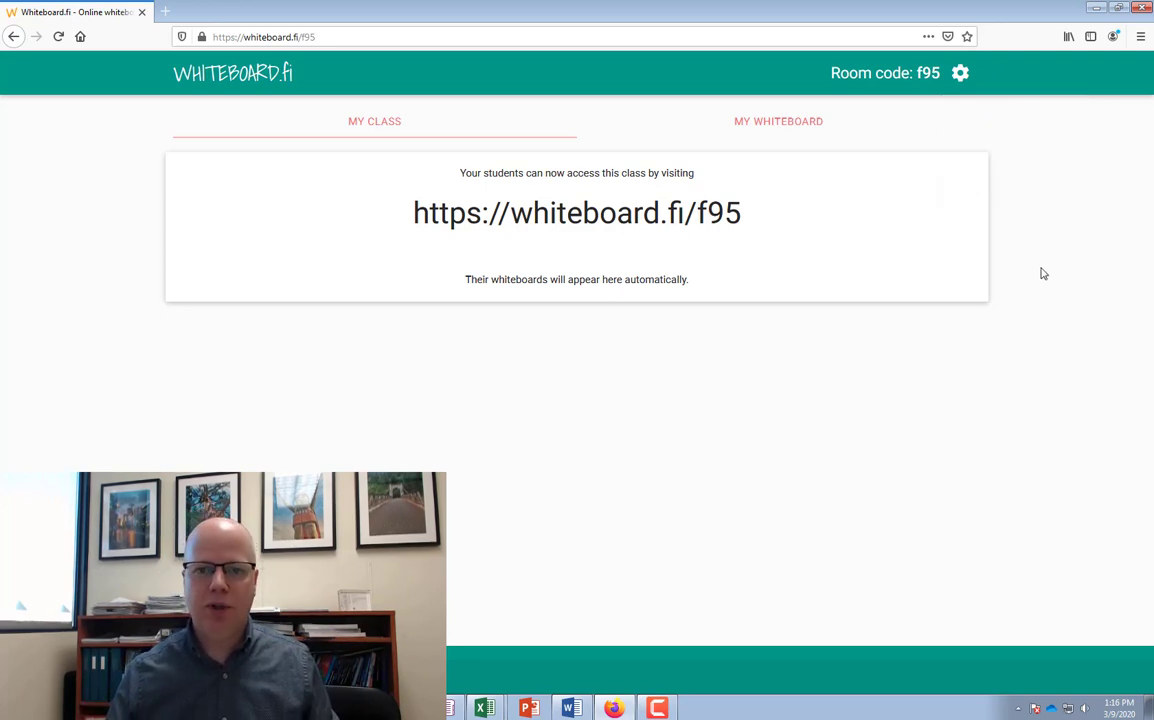
Step: Copy the class f95 join link, then join from another browser as student 'Joe'
triple_click(576, 212)
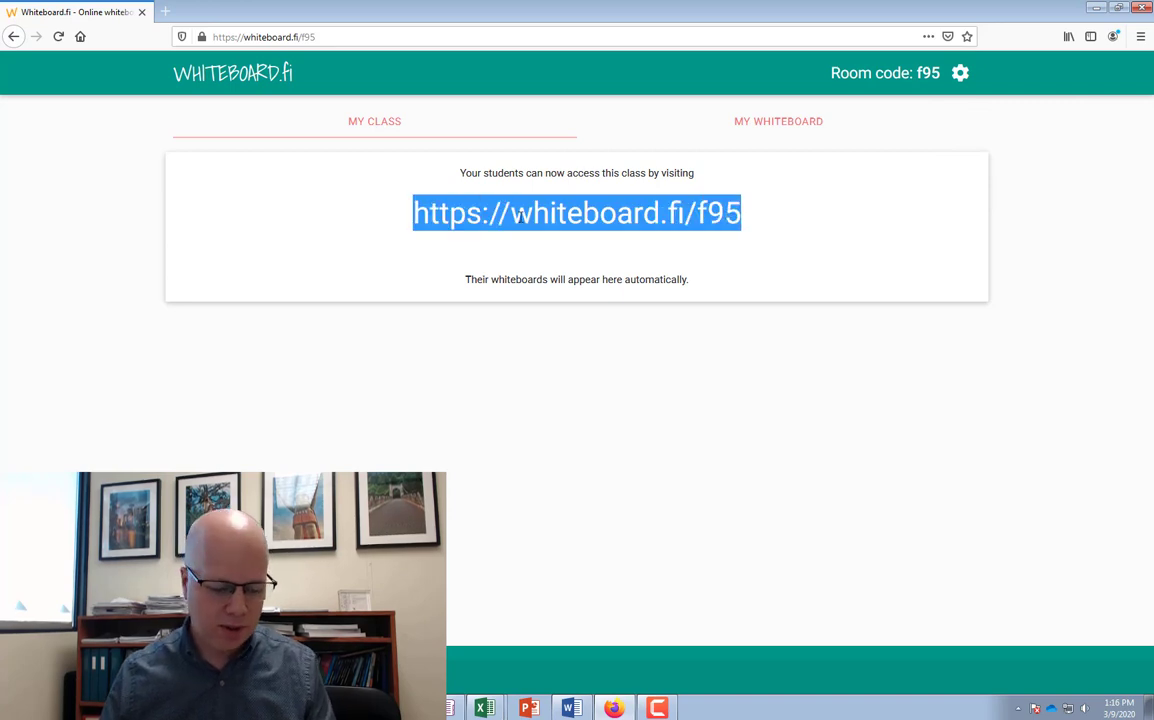
mouse_move(268, 290)
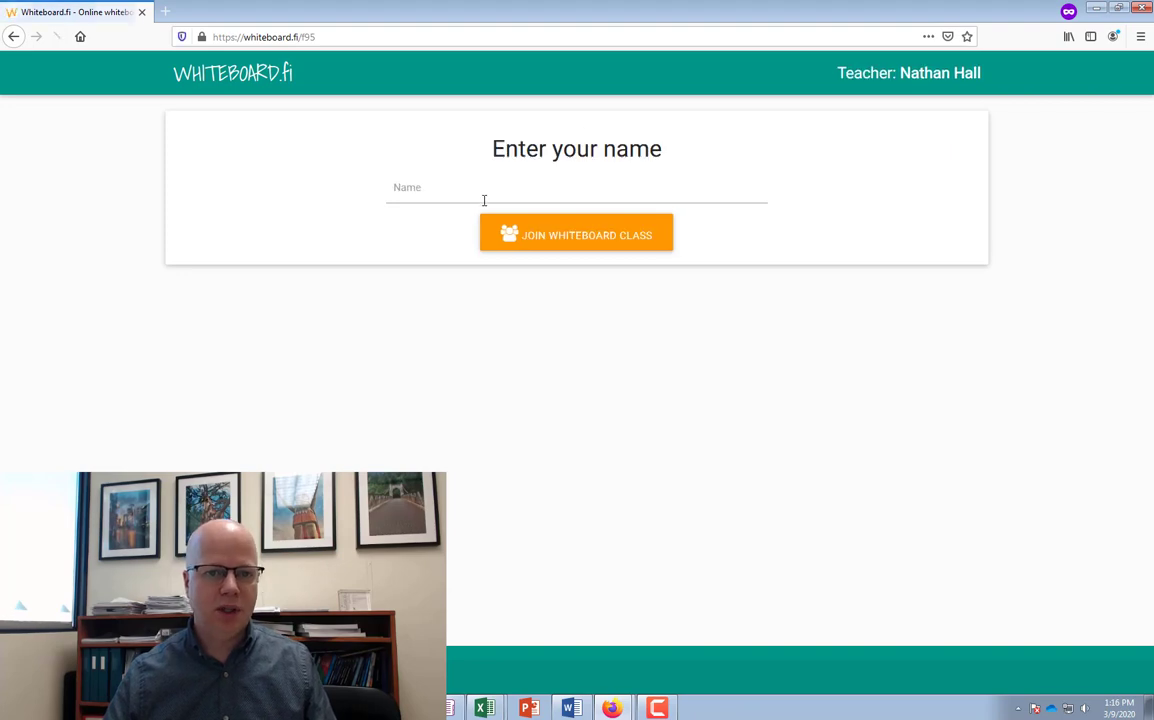
type("Joe")
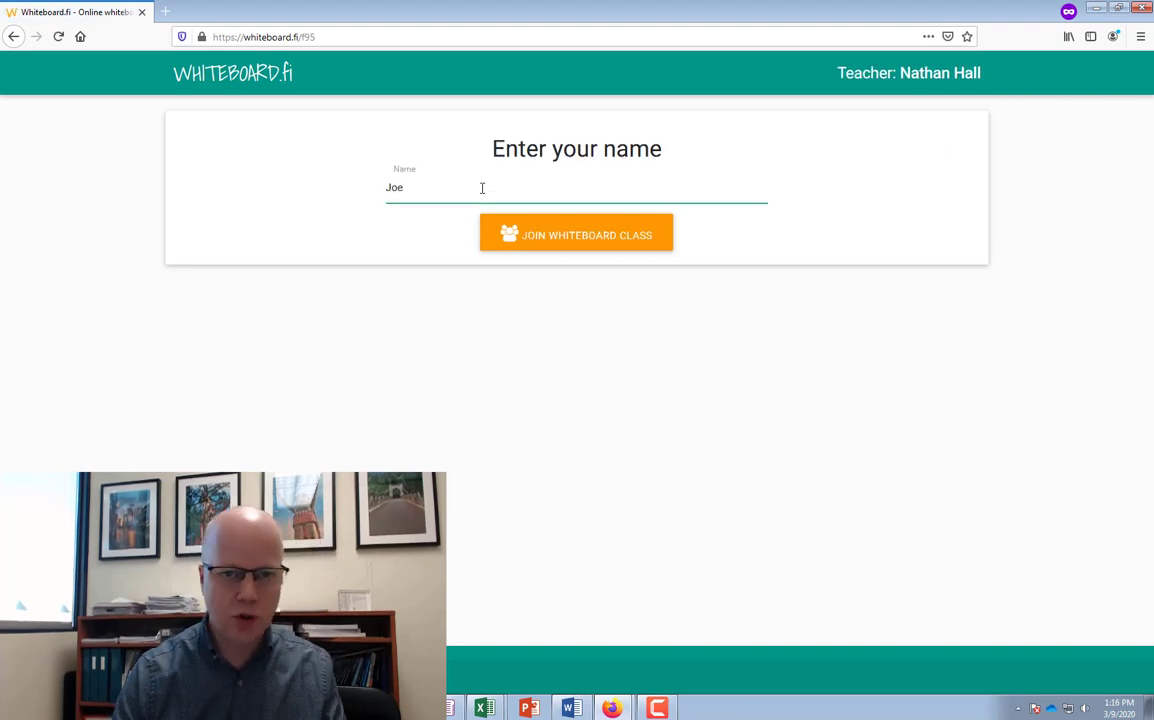
left_click(576, 236)
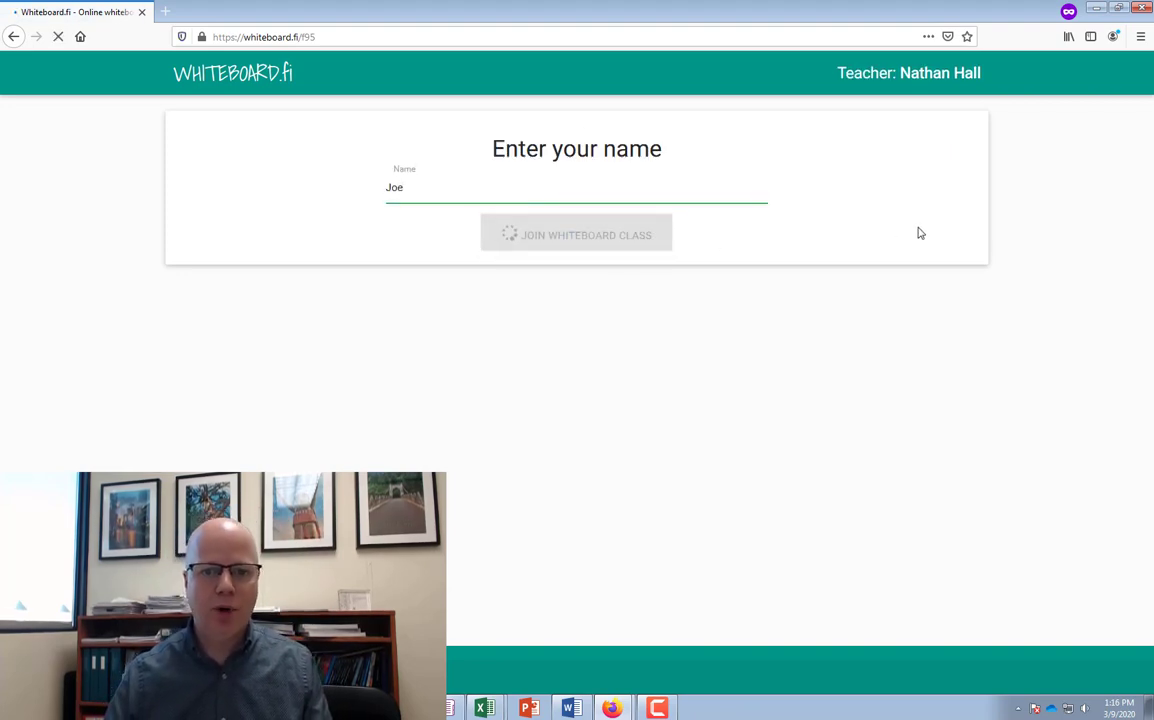
Step: Draw a squiggle on Joe's board, save and clear it, then show the teacher's shared board
left_click(576, 234)
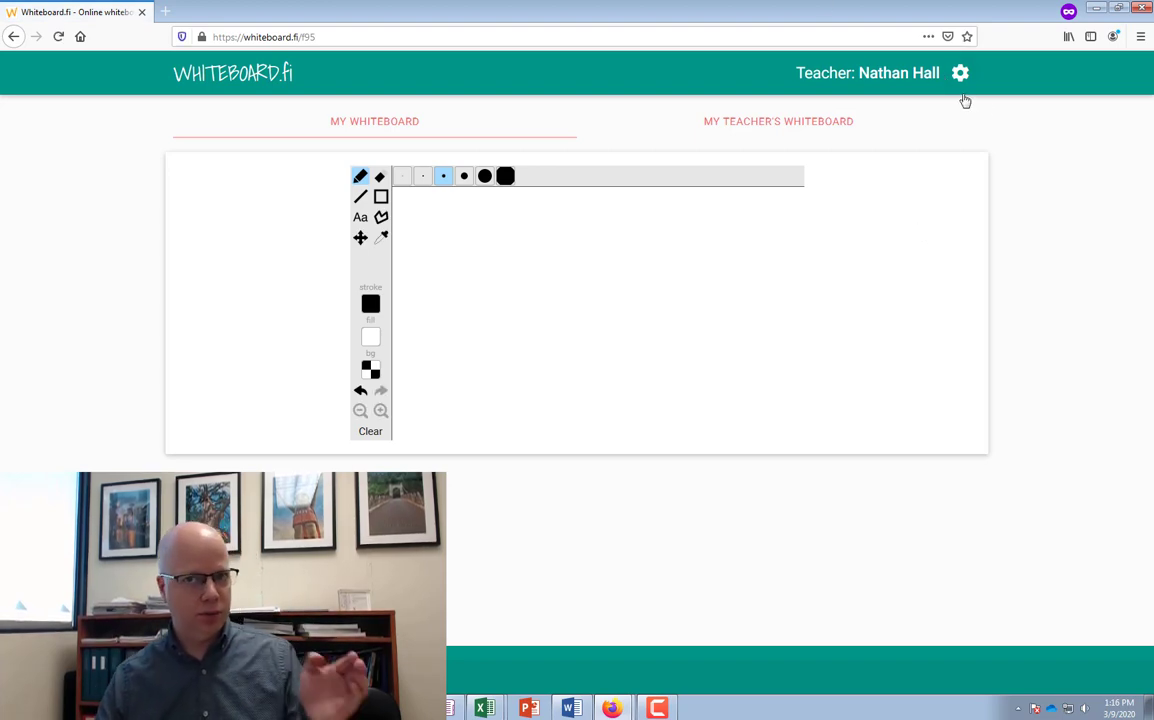
left_click(960, 72)
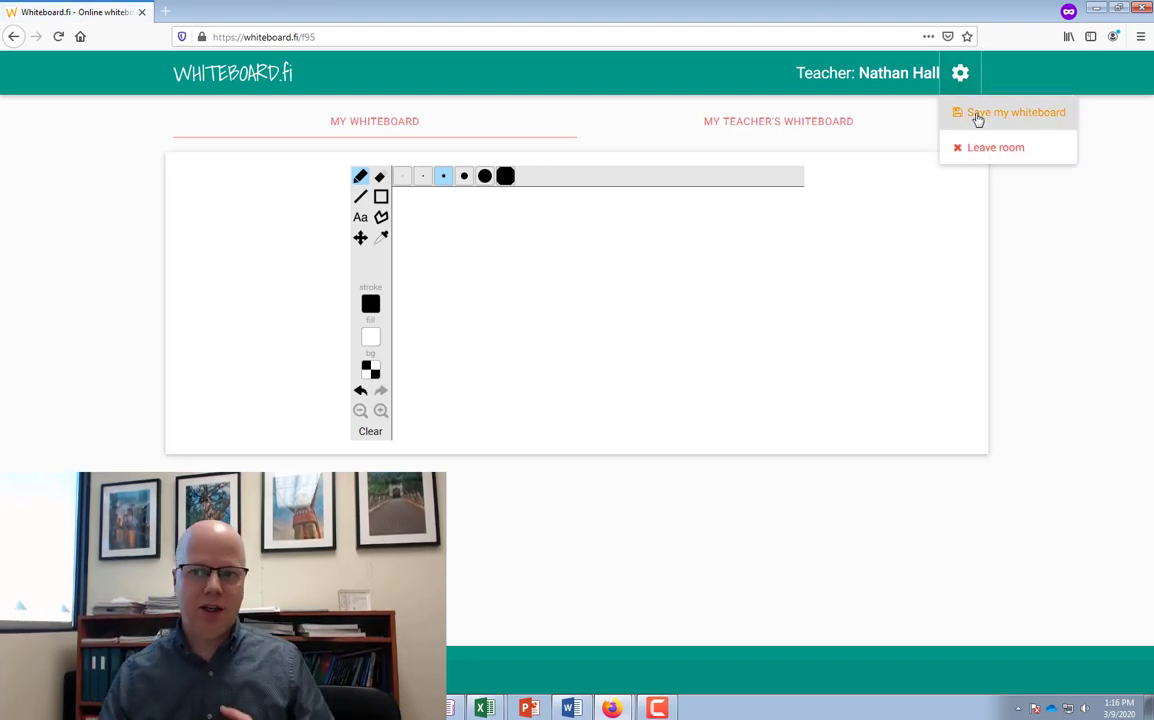
mouse_move(504, 264)
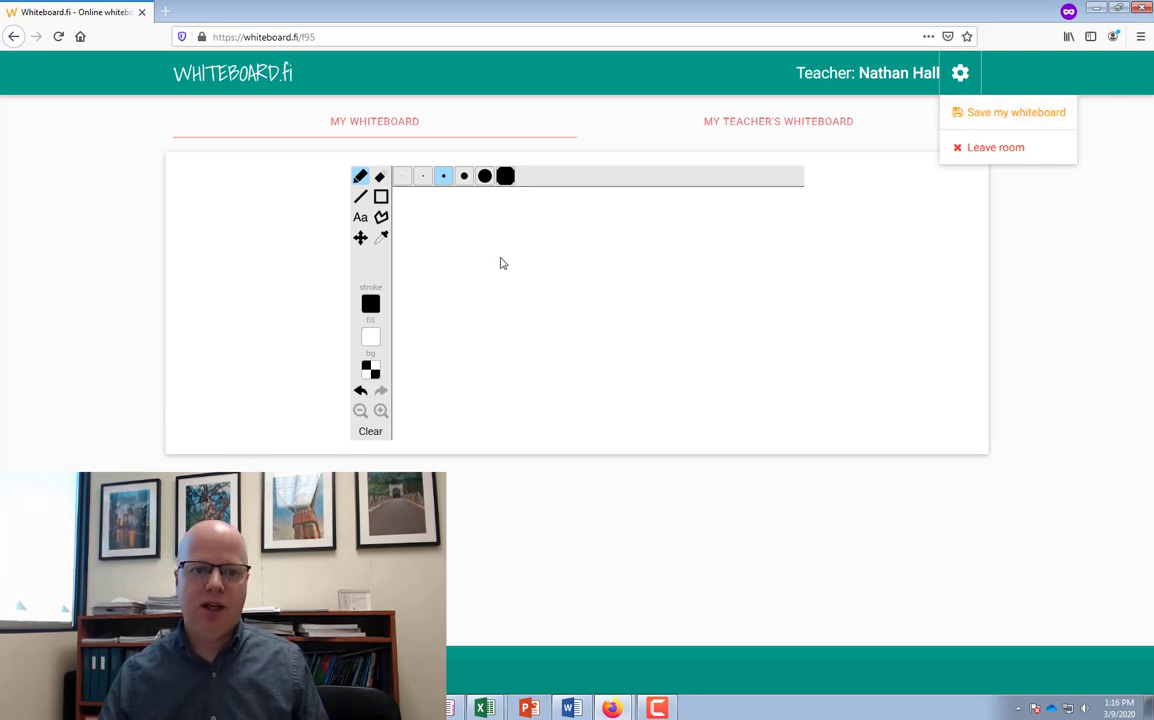
left_click_drag(440, 260, 620, 360)
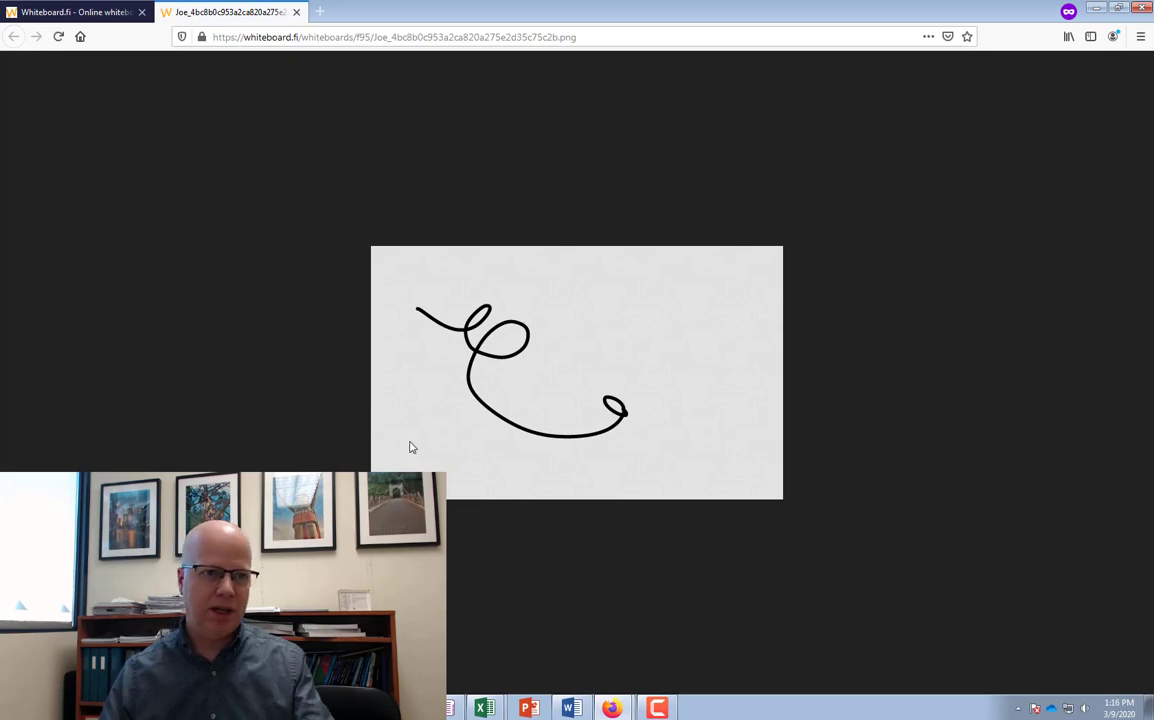
mouse_move(288, 68)
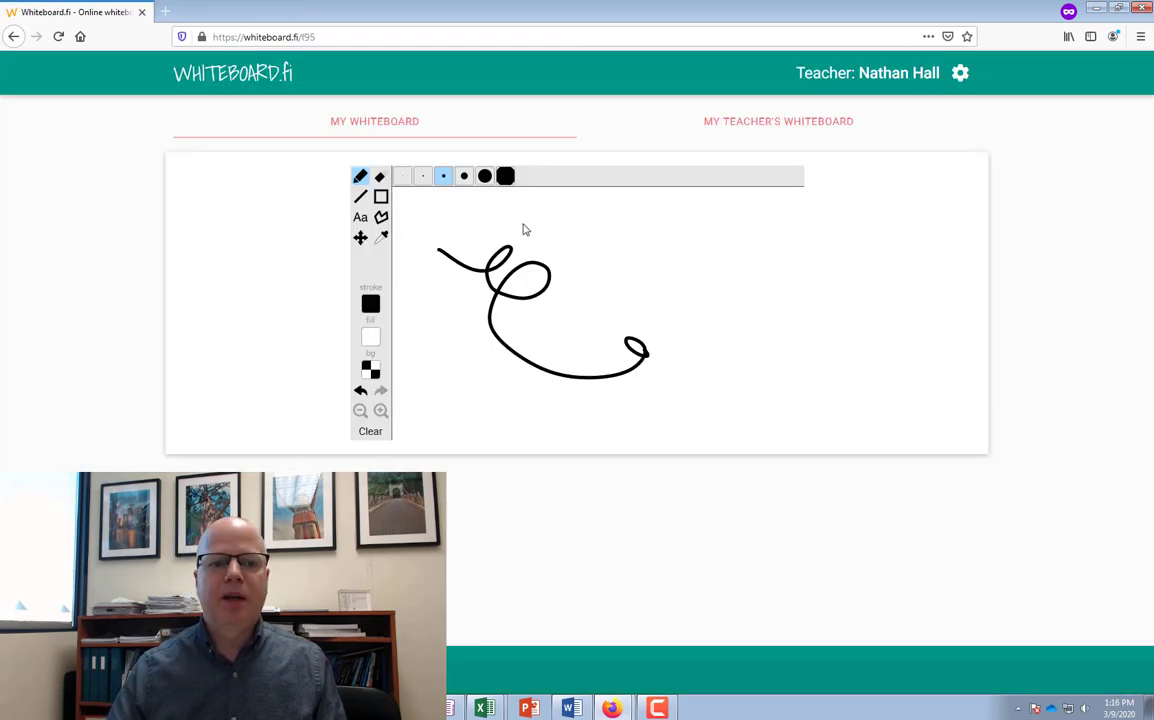
left_click(370, 432)
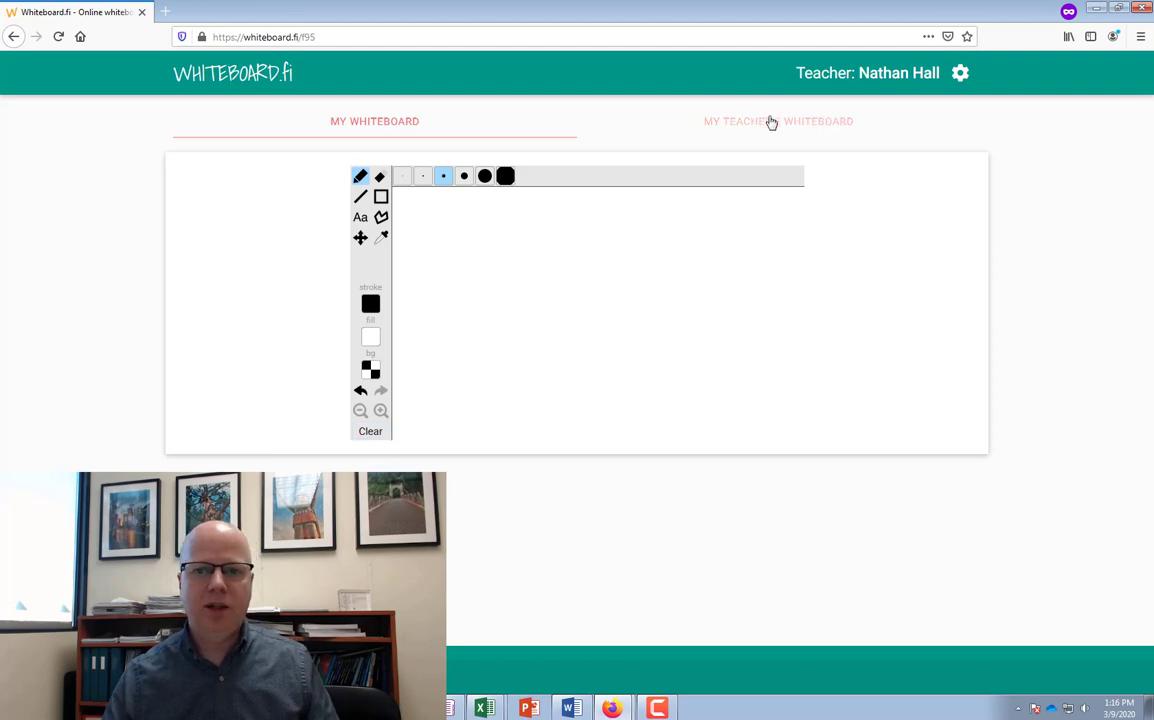
left_click(778, 122)
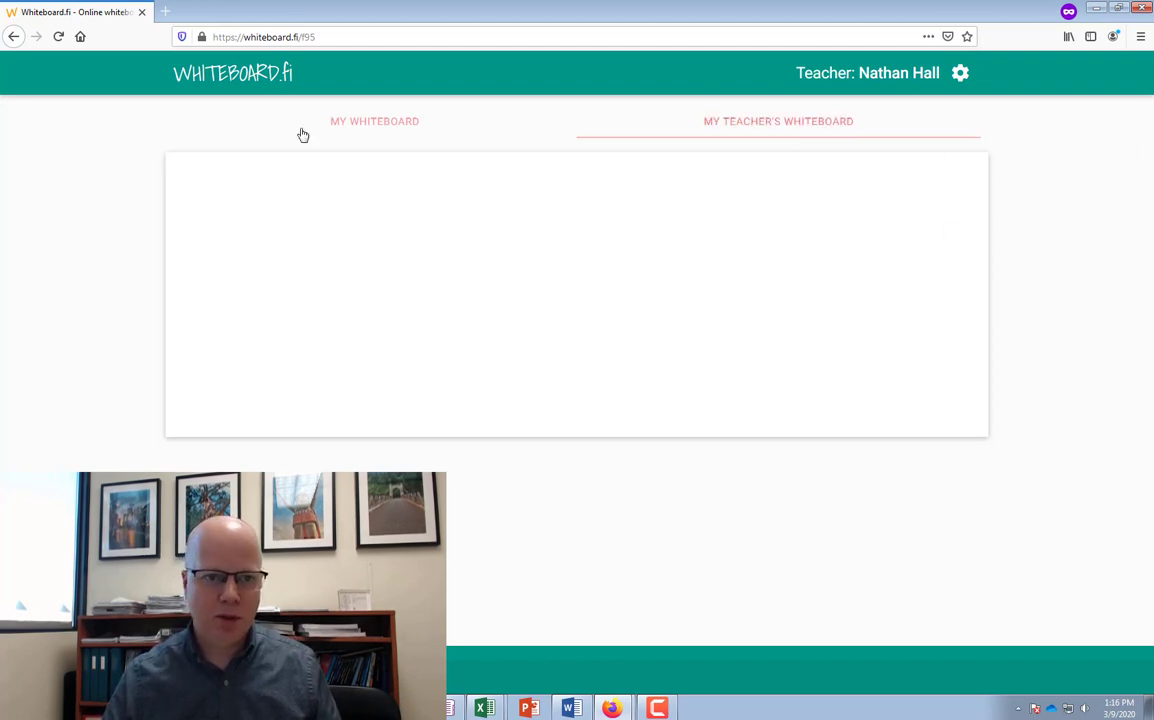
mouse_move(464, 148)
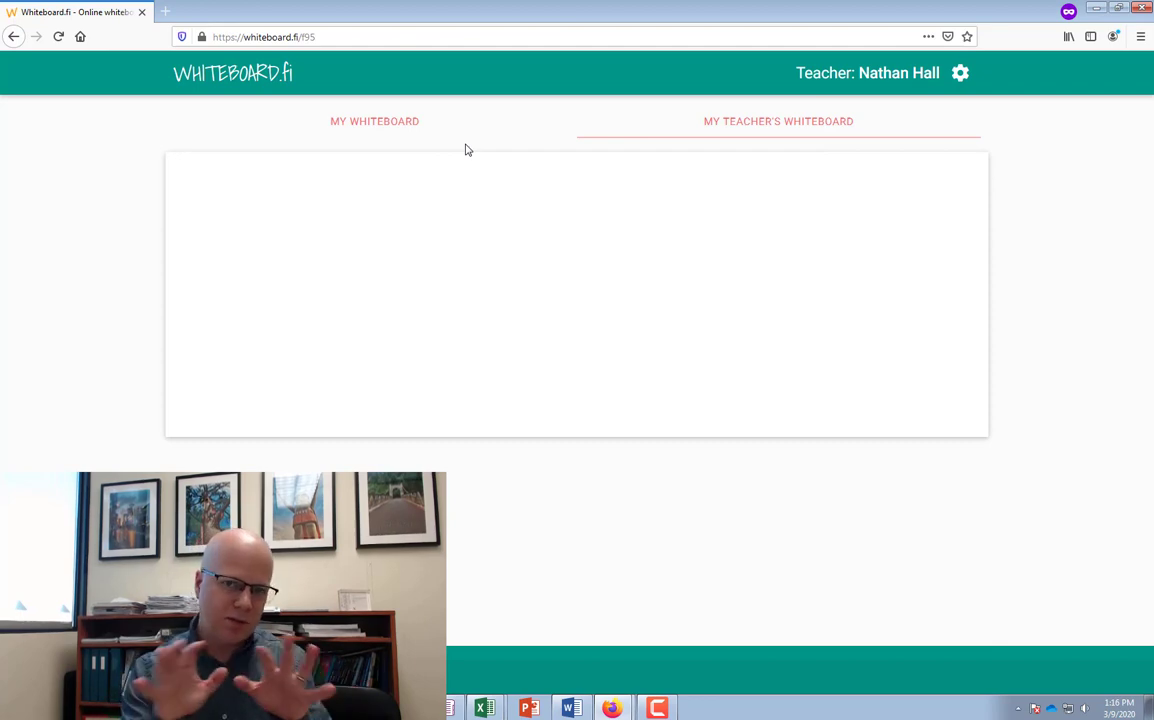
Step: Watch Joe's squiggle appear on the class page and view his board full size
left_click(374, 122)
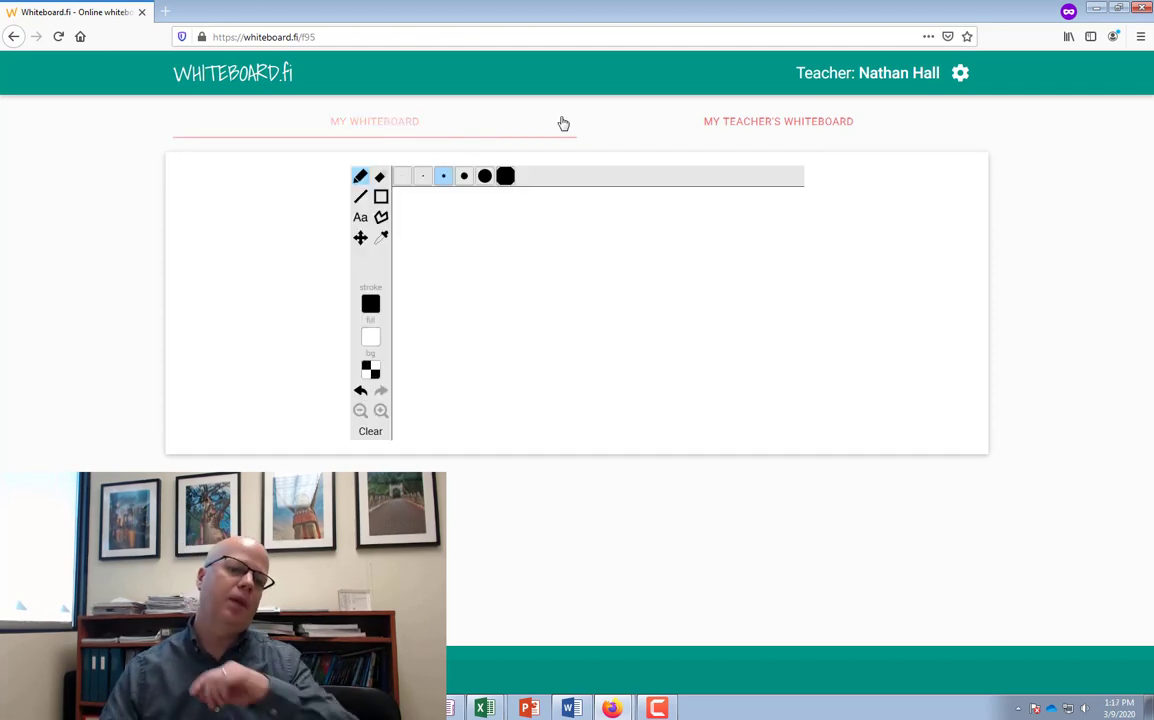
left_click_drag(452, 292, 700, 400)
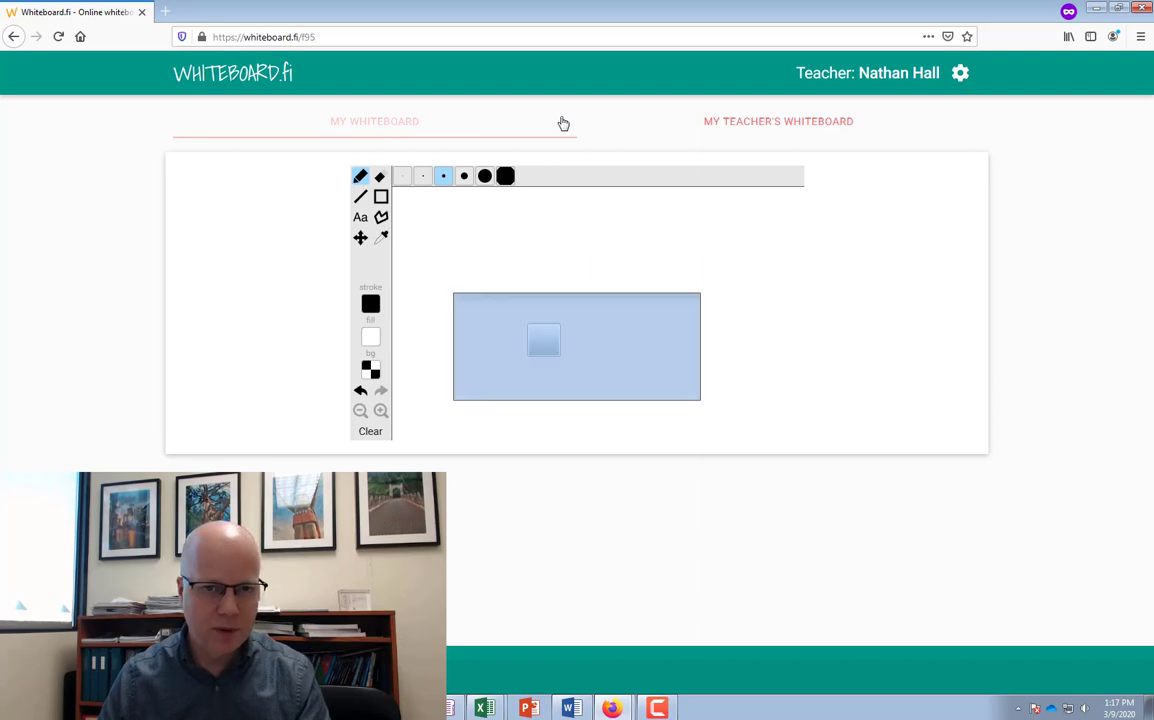
left_click(374, 122)
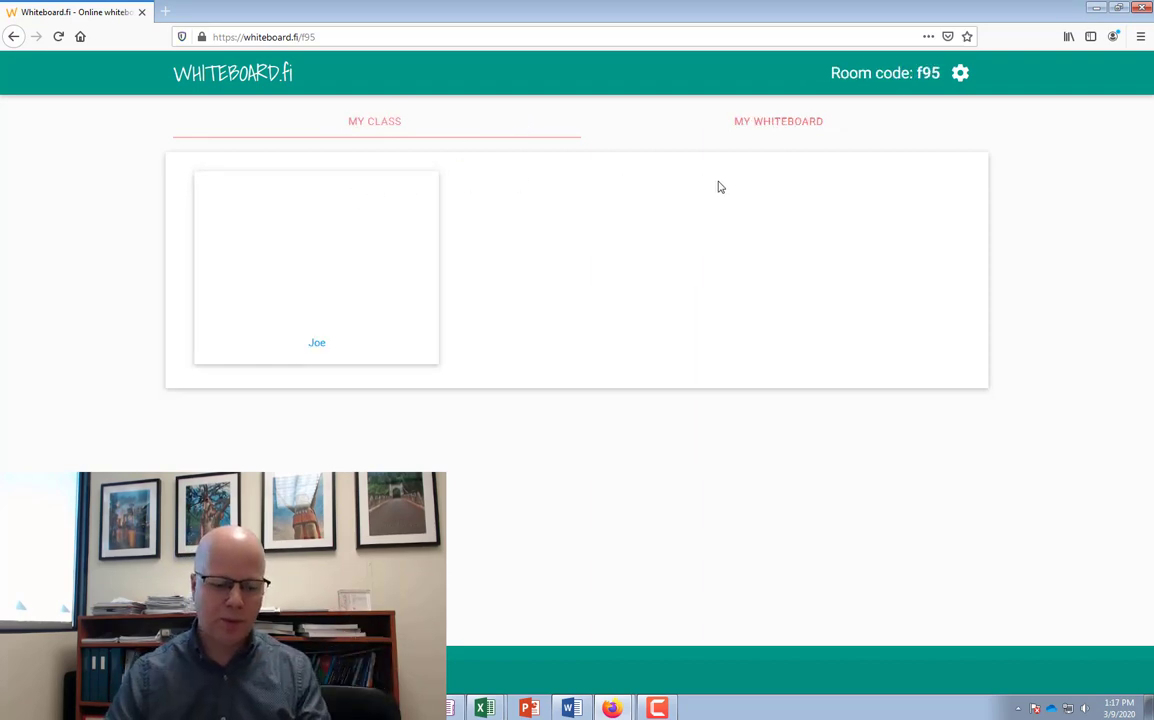
left_click(316, 260)
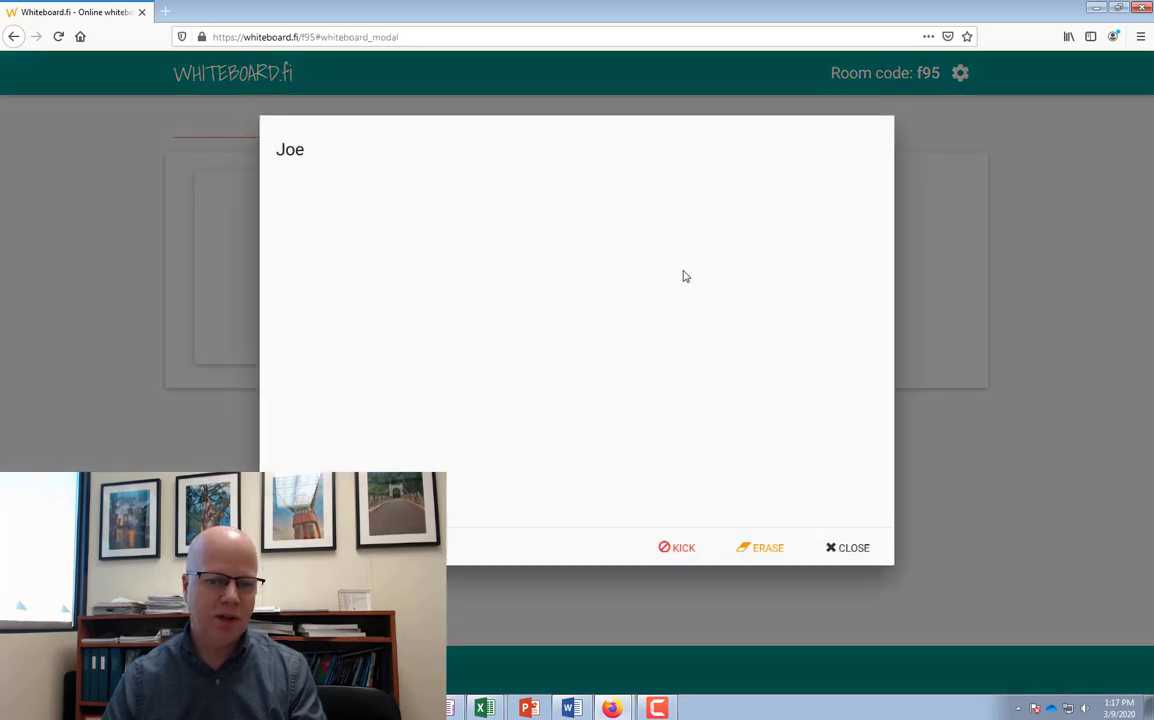
left_click(848, 548)
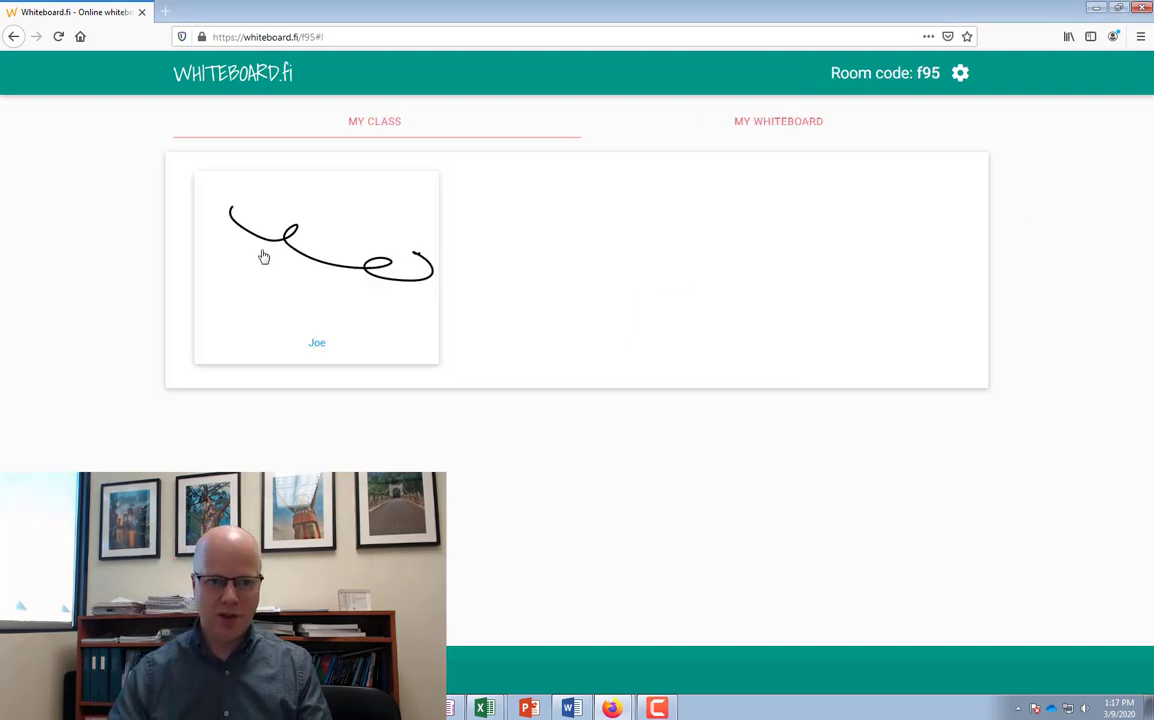
Step: Erase the squiggle from Joe's board so it is blank again, then close it
left_click(316, 250)
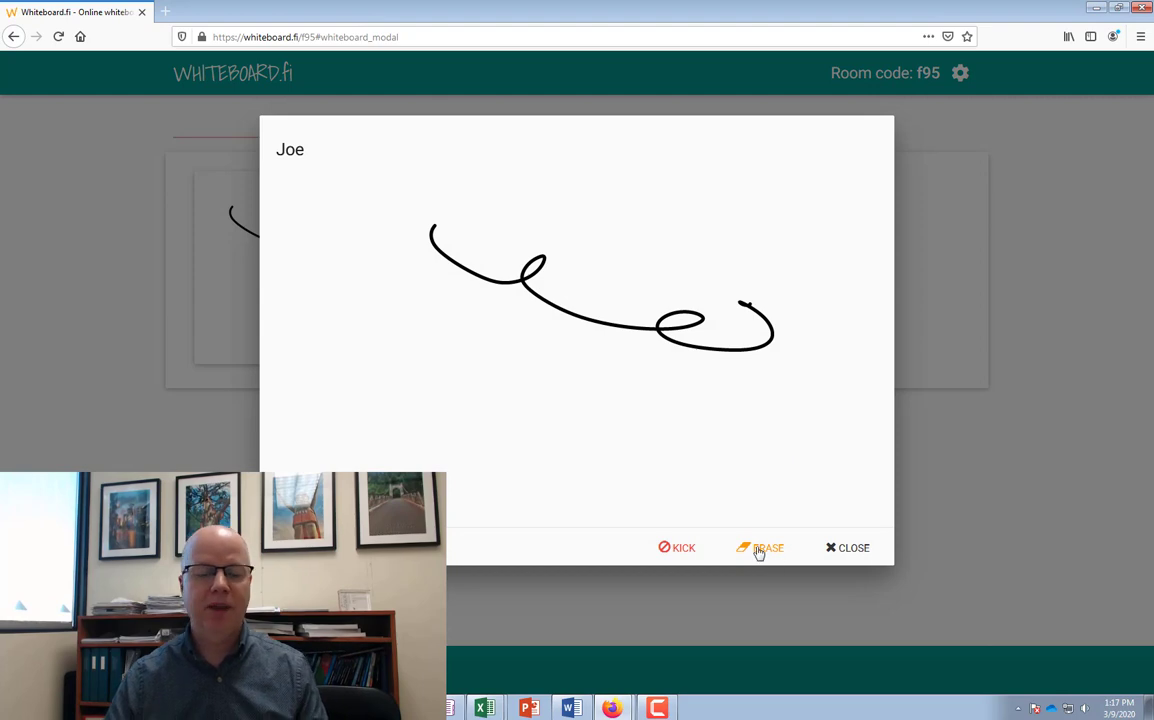
left_click(760, 548)
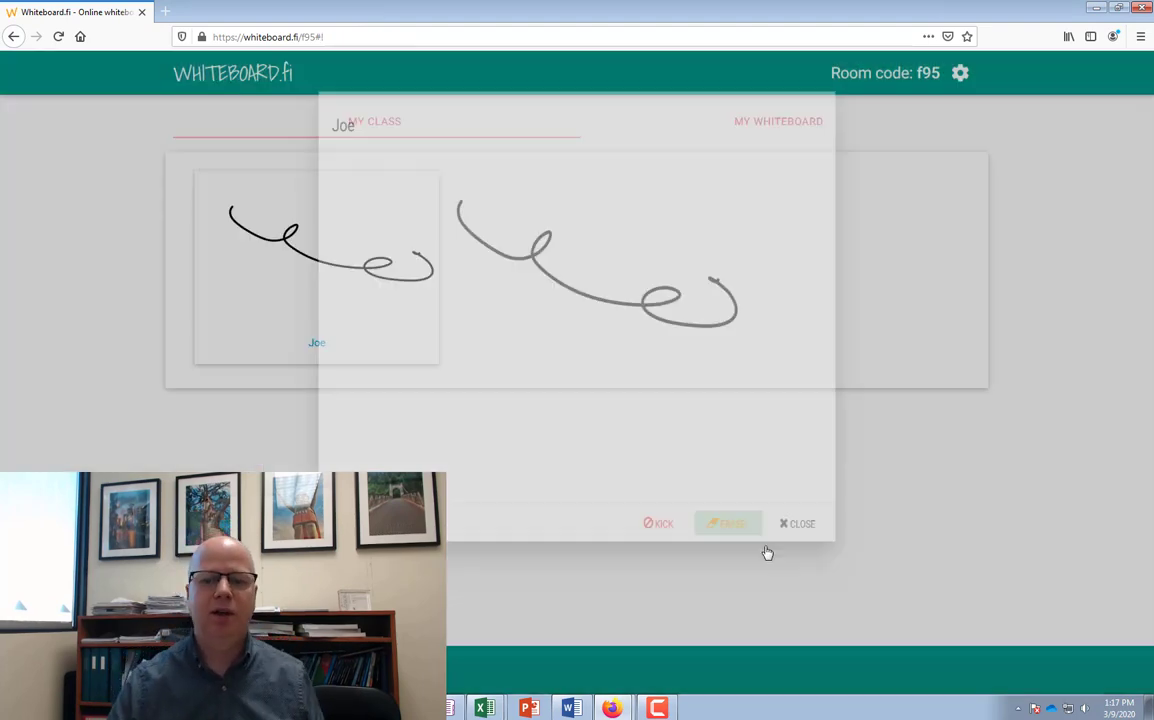
left_click(728, 524)
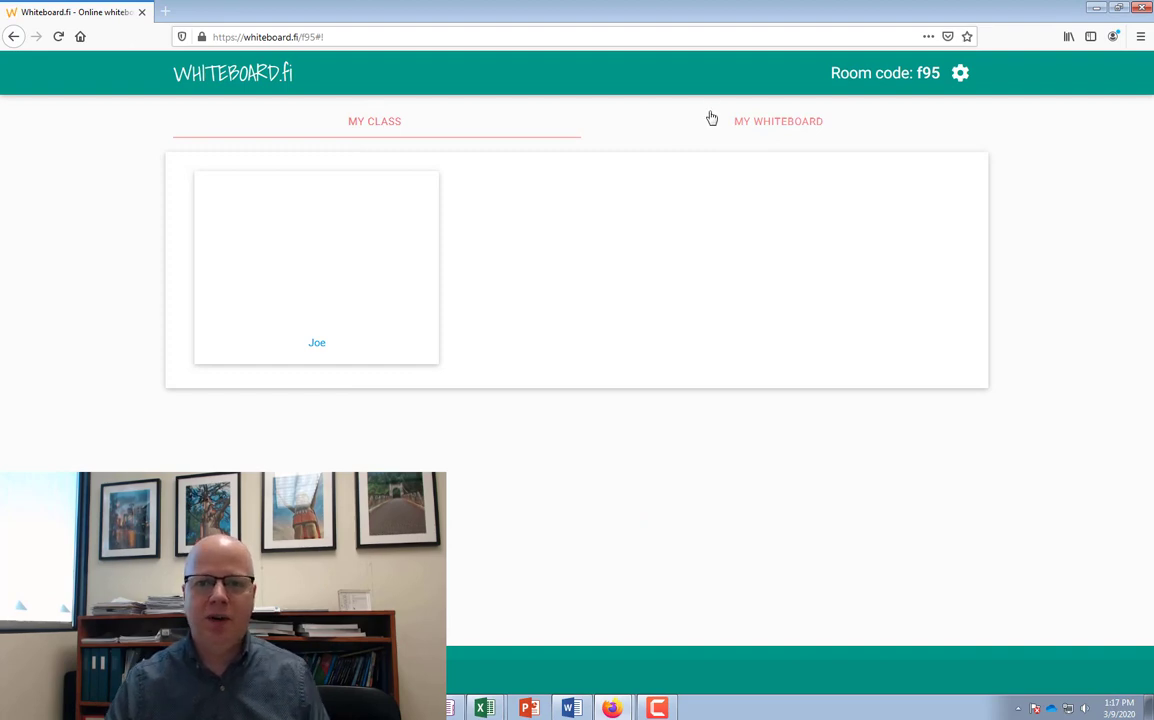
Step: Show the teacher's own blank whiteboard with the Text (Aa) tool chosen
left_click(778, 122)
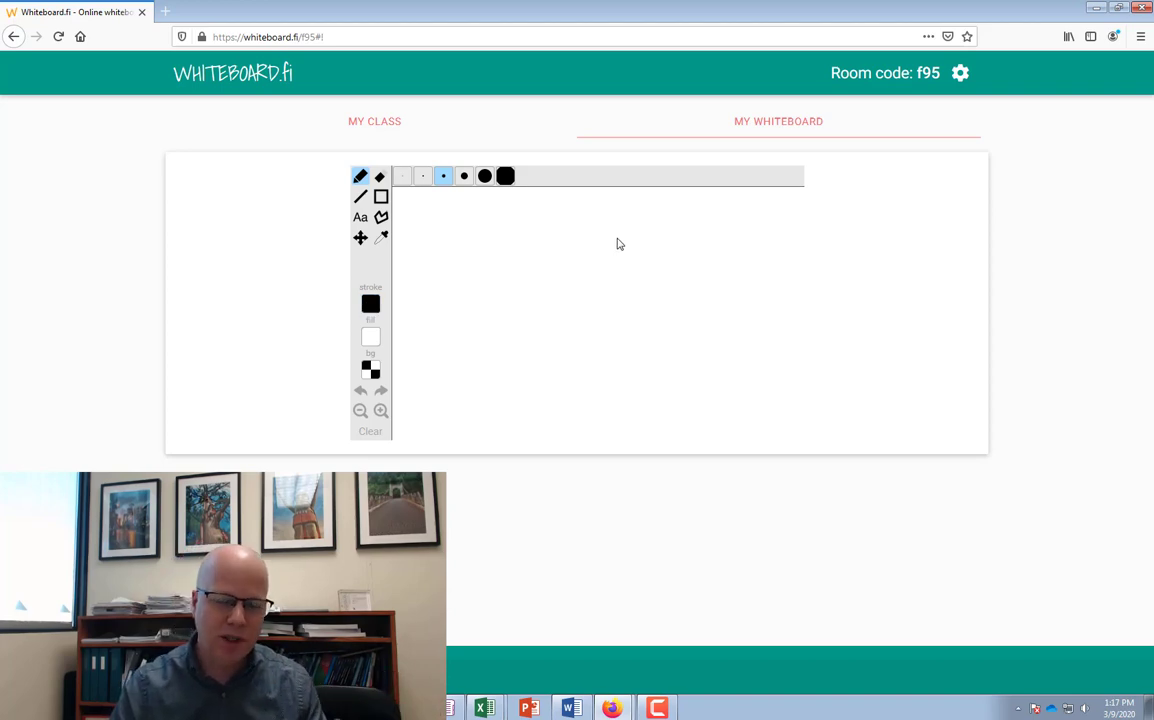
mouse_move(596, 252)
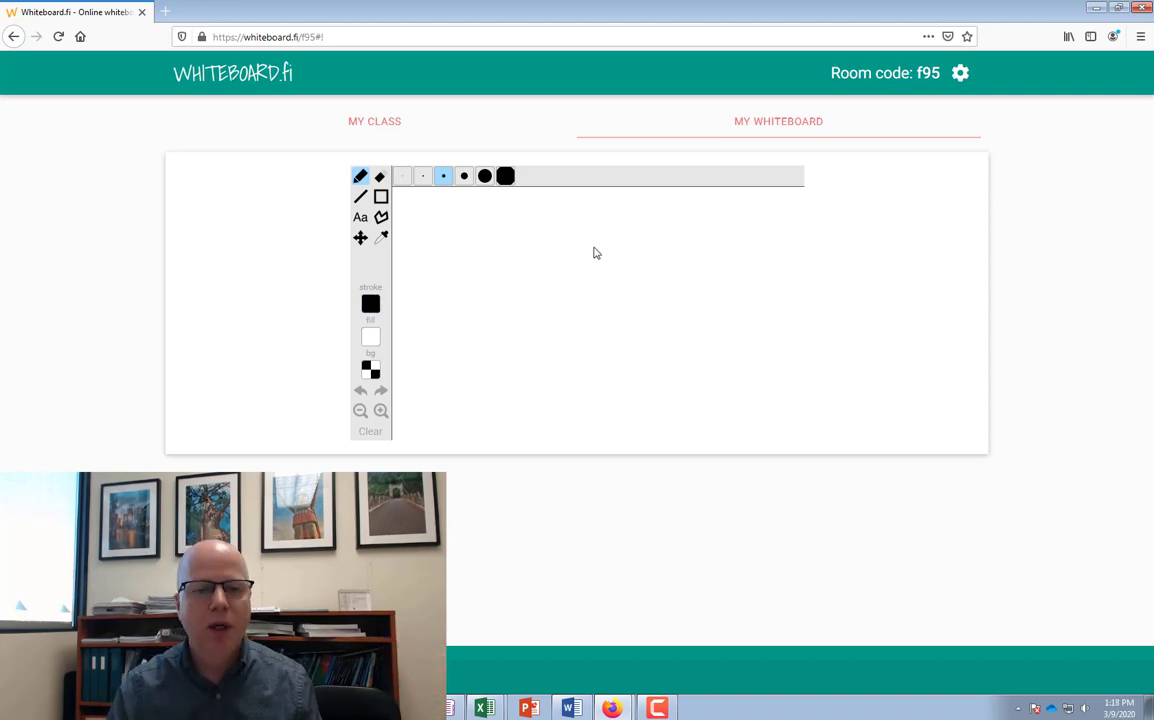
left_click(360, 218)
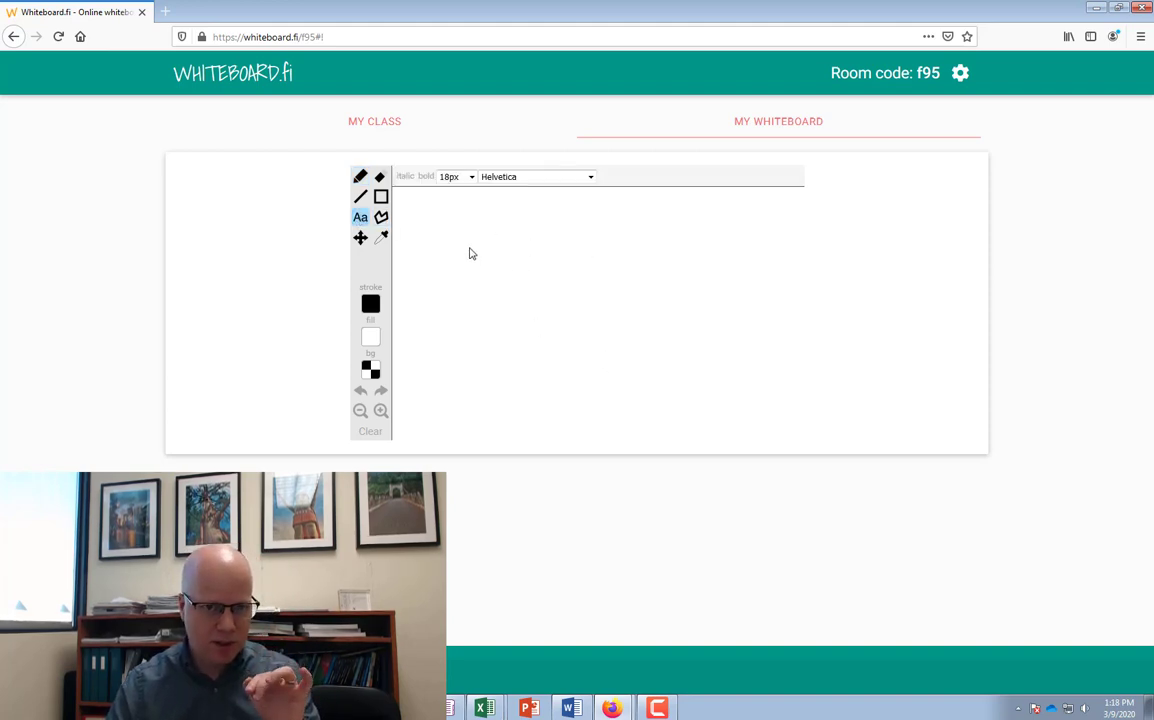
Step: Add the text 'simple simplistic' to the board and enlarge it to 48px
left_click(470, 252)
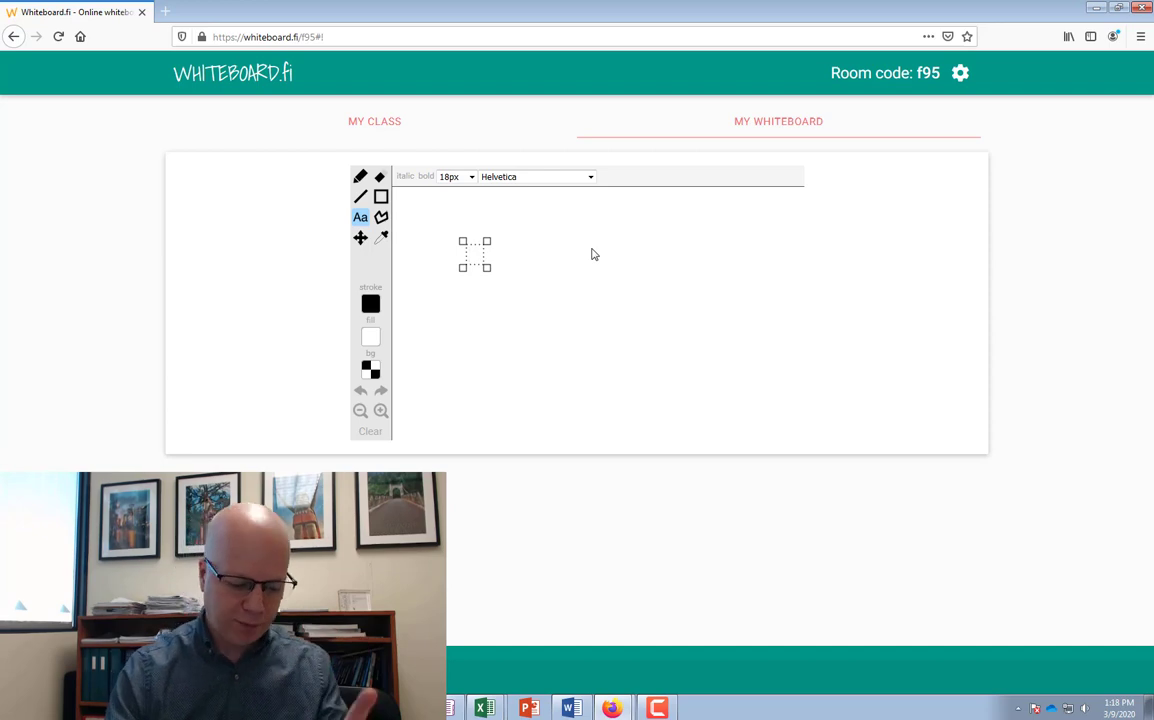
type("simple simplistic")
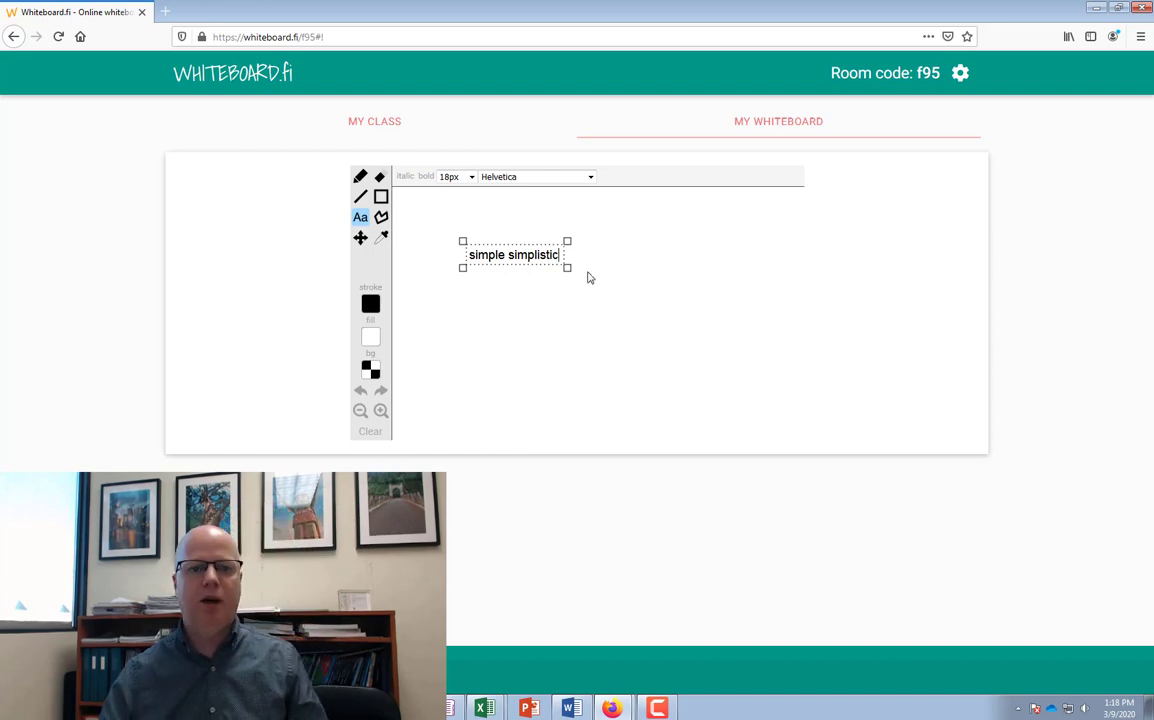
left_click(456, 176)
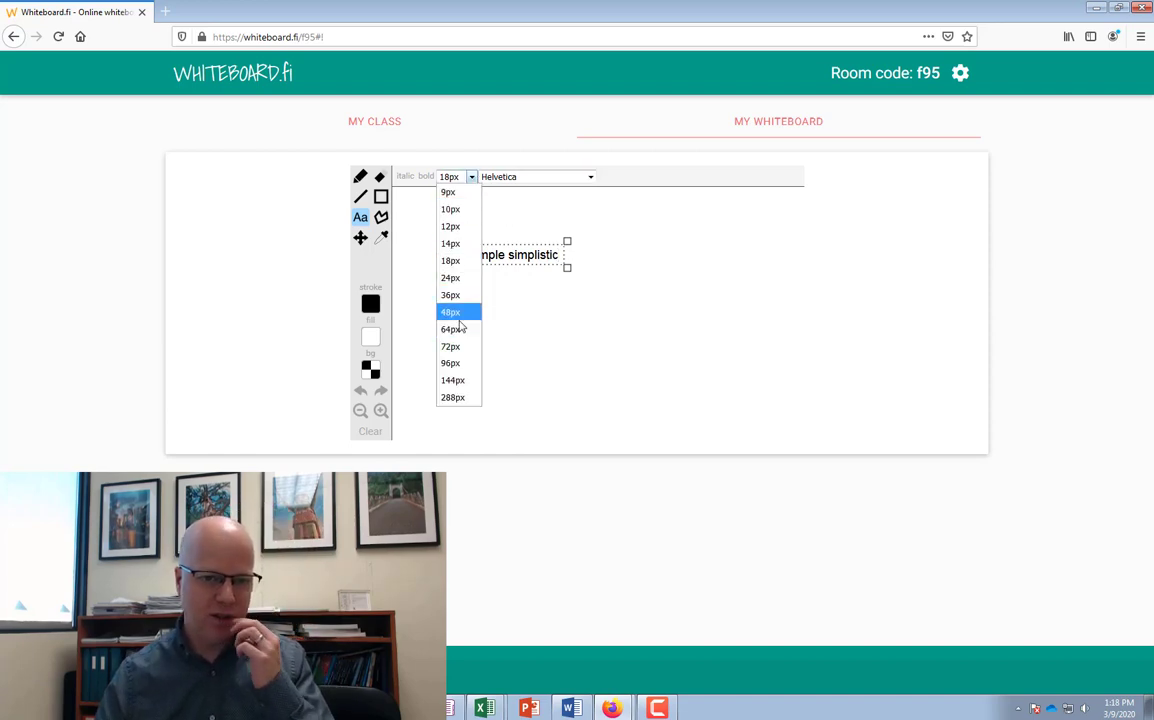
left_click(450, 312)
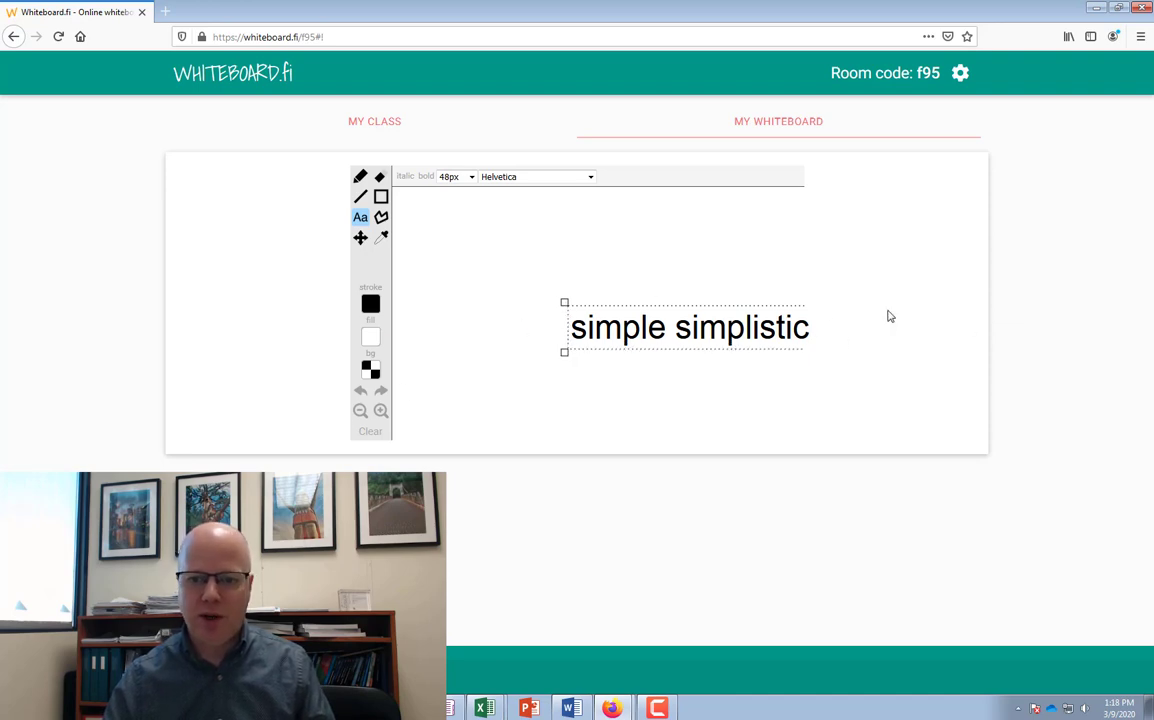
mouse_move(564, 308)
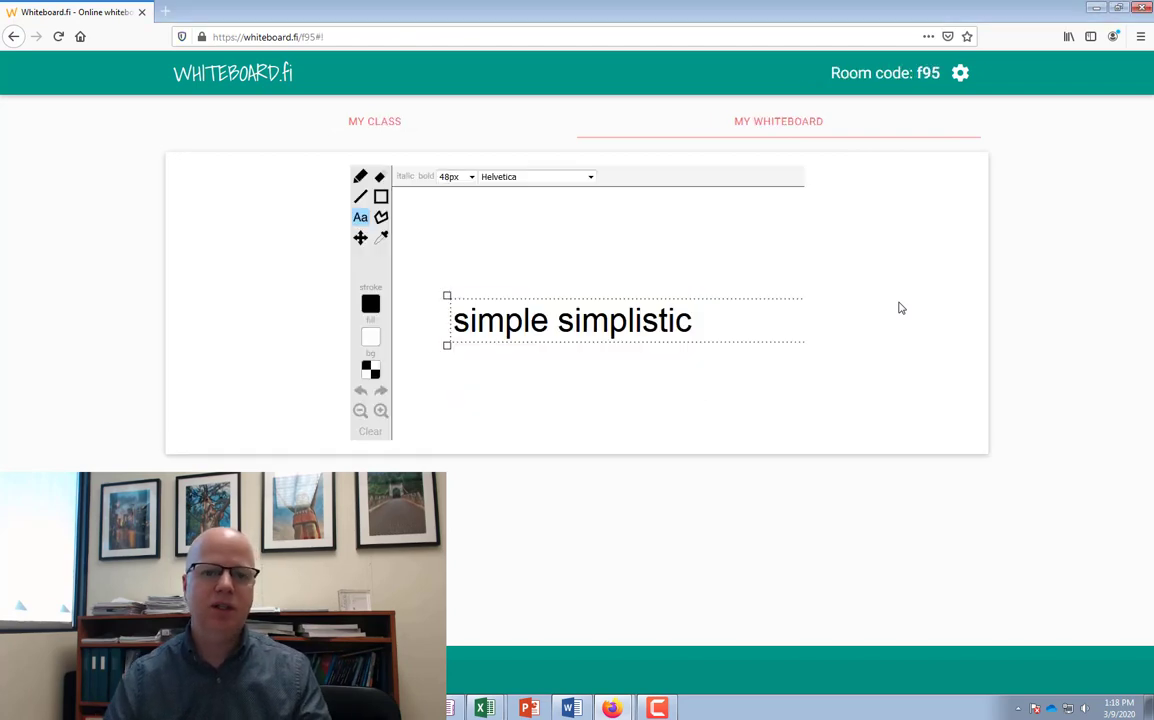
mouse_move(752, 300)
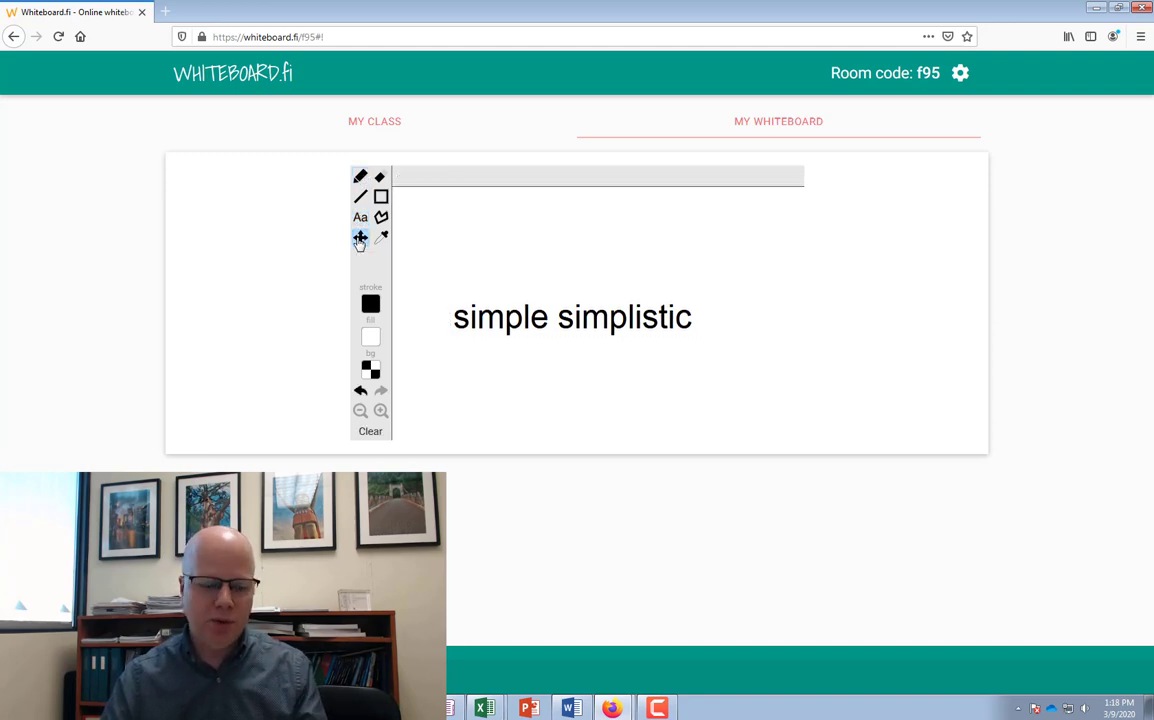
Step: Draw red freehand stress marks above 'simple' and 'simplistic' on the teacher's board
left_click(778, 122)
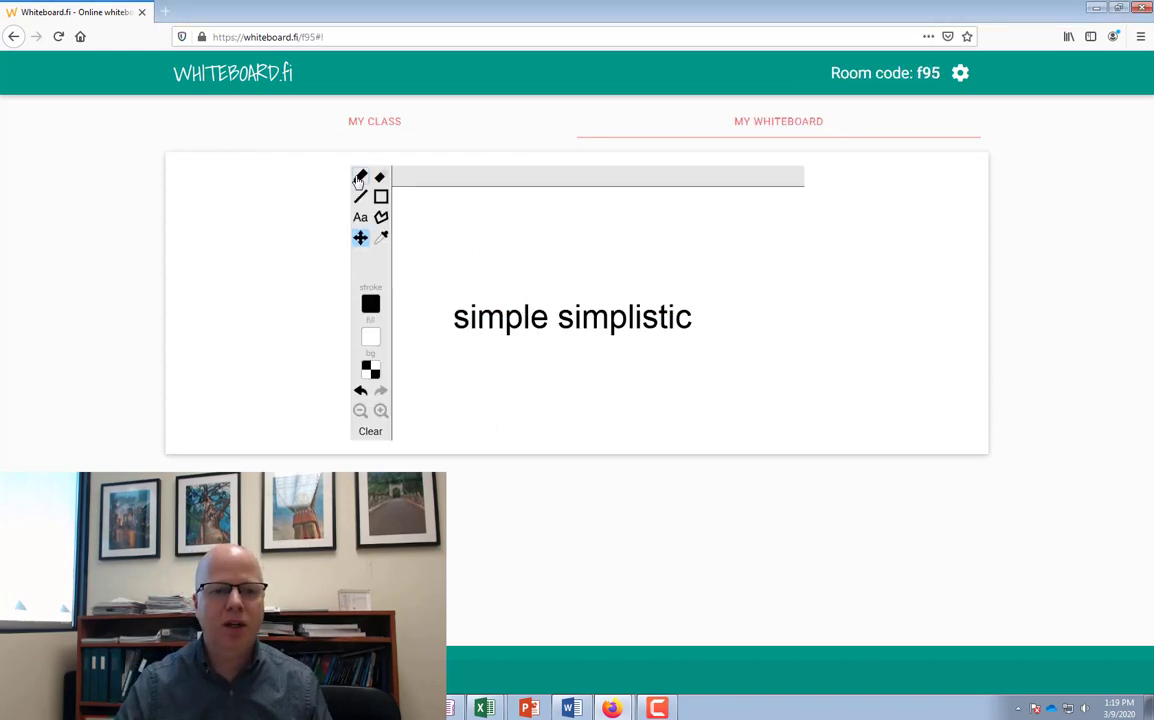
left_click(370, 304)
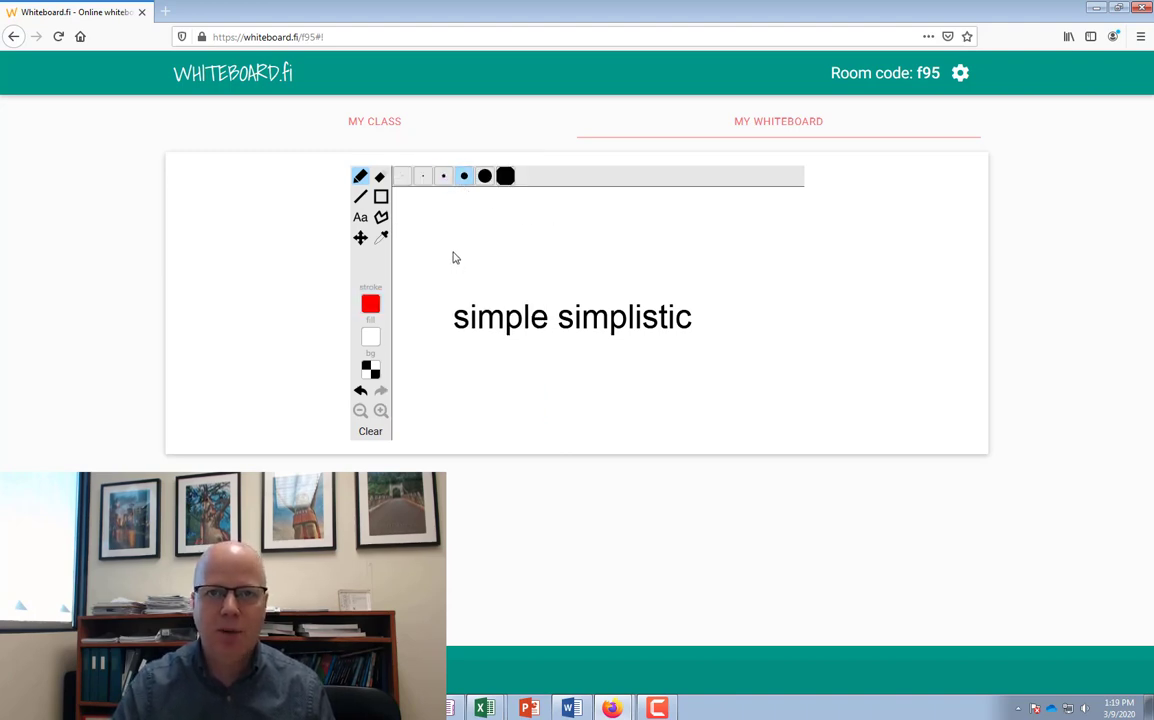
left_click_drag(456, 260, 488, 260)
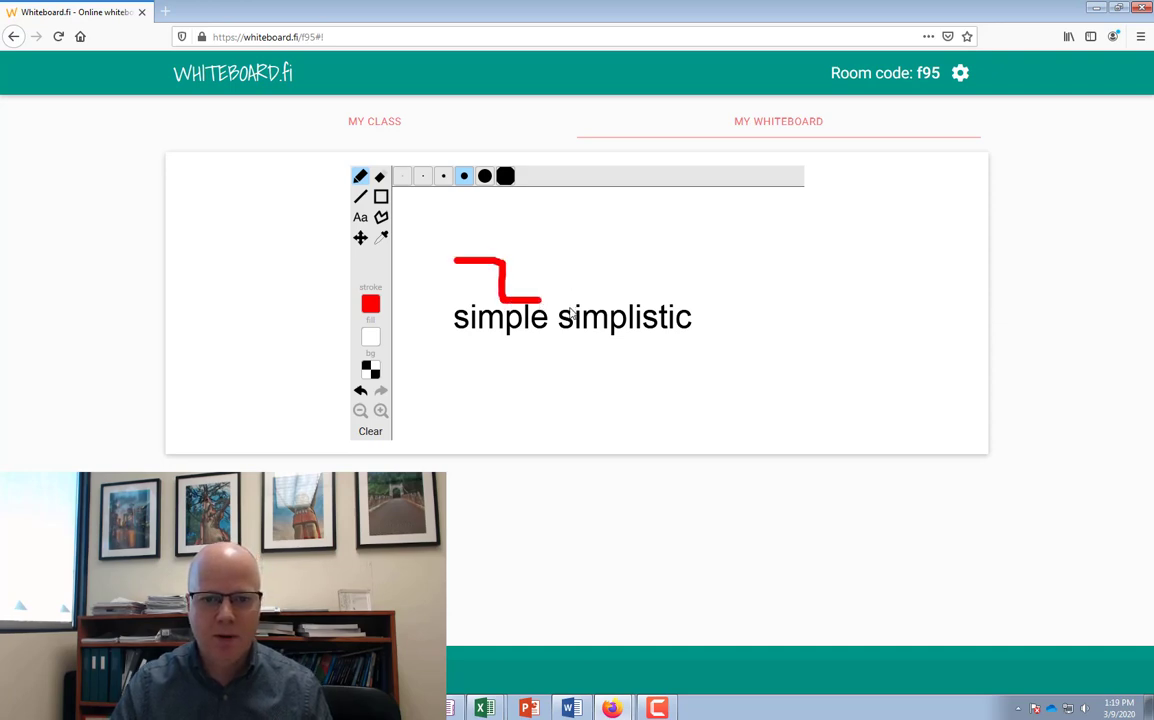
left_click_drag(560, 294, 640, 260)
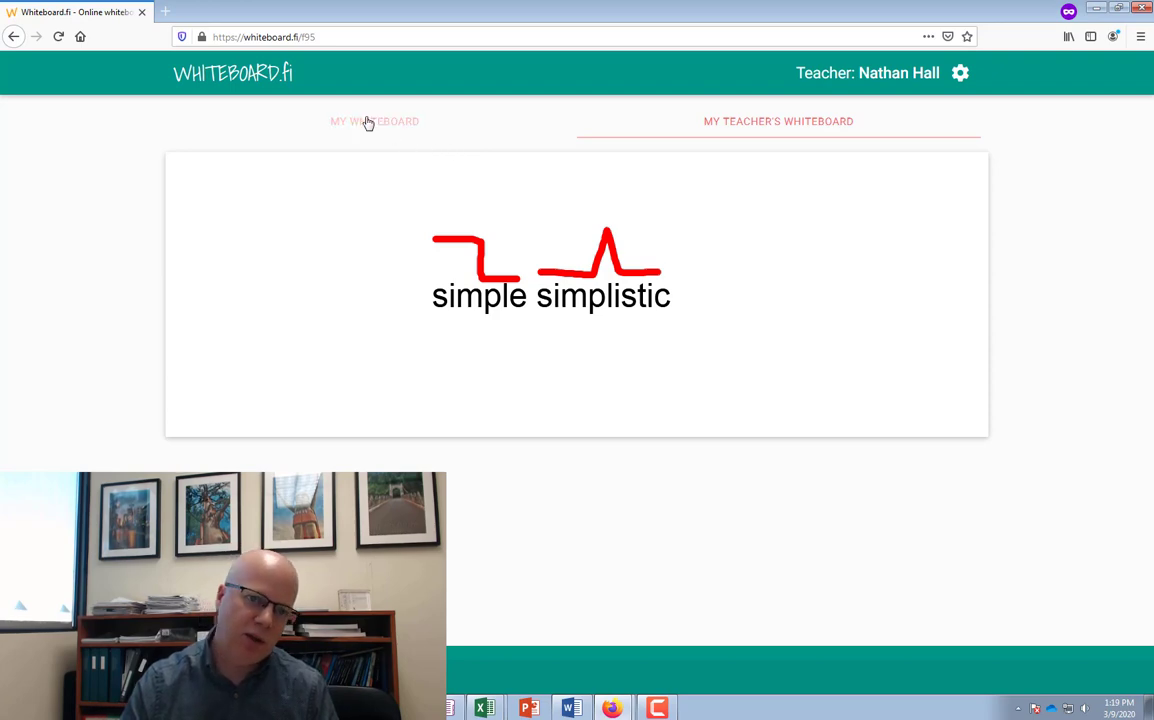
Step: Put the word 'simple' on Joe's board in large text
left_click(374, 122)
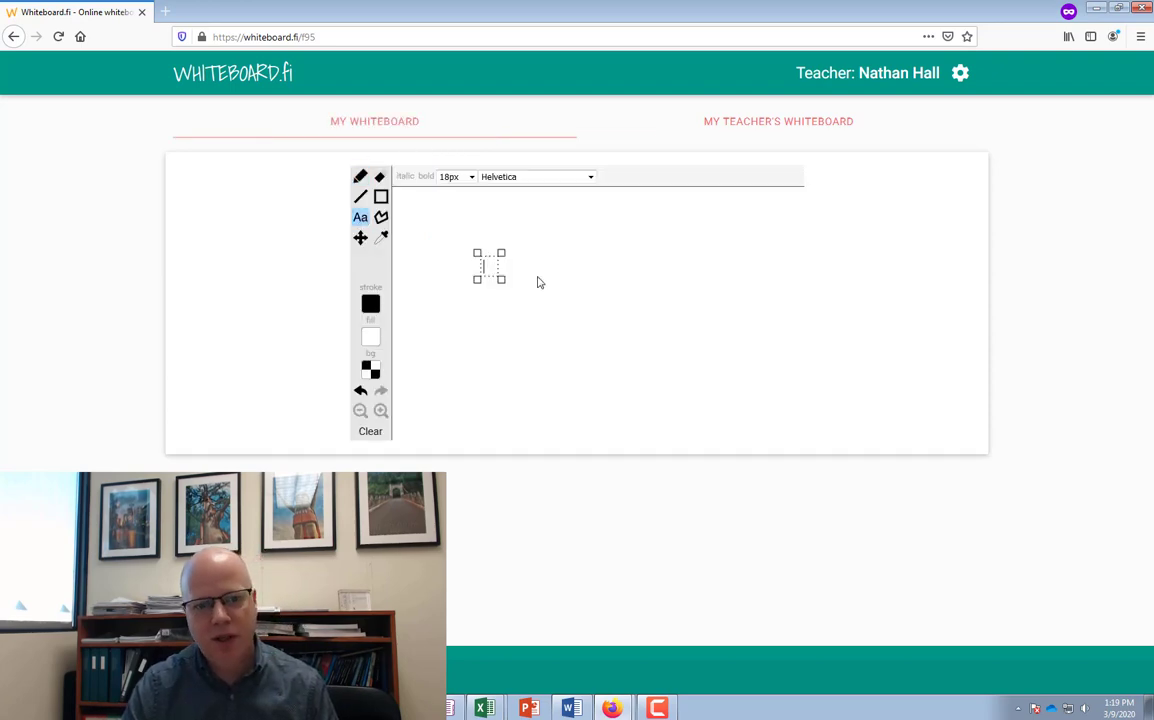
type("simple")
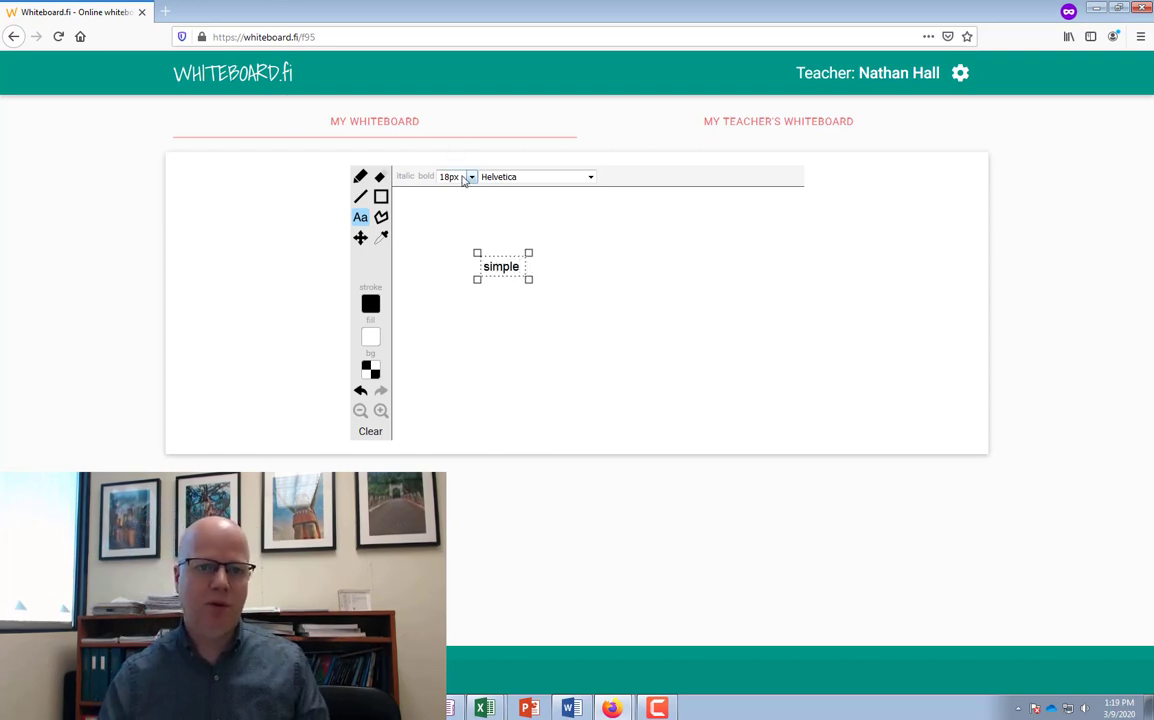
left_click(456, 176)
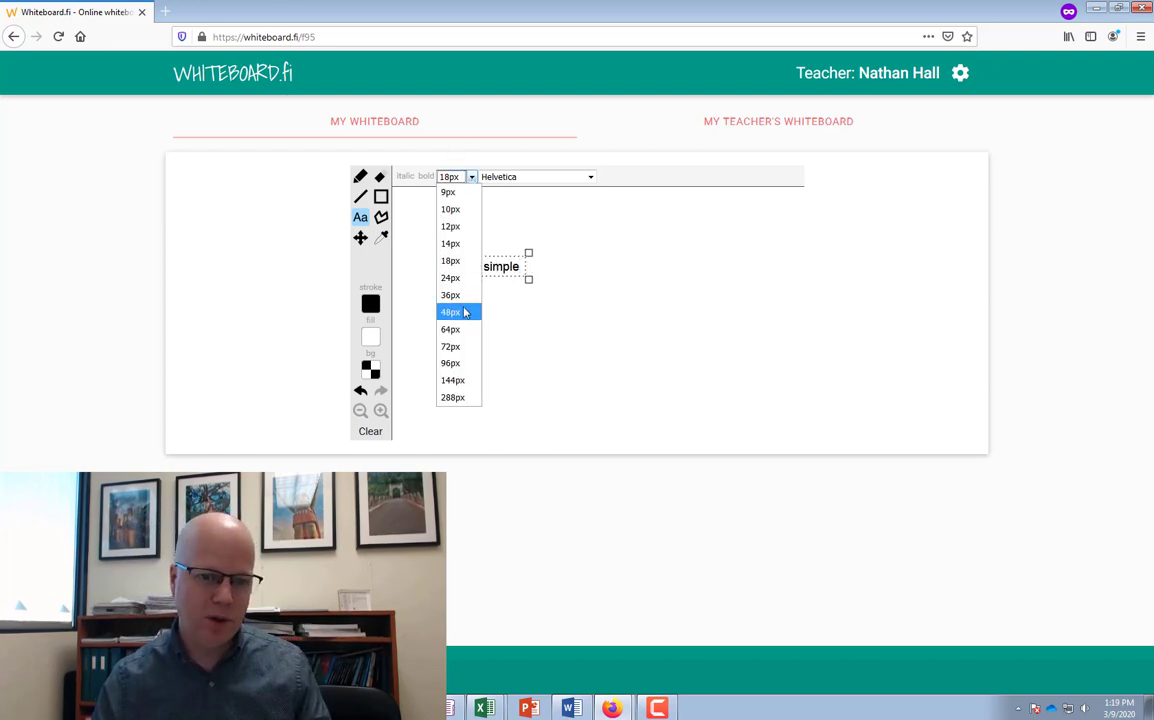
left_click(450, 312)
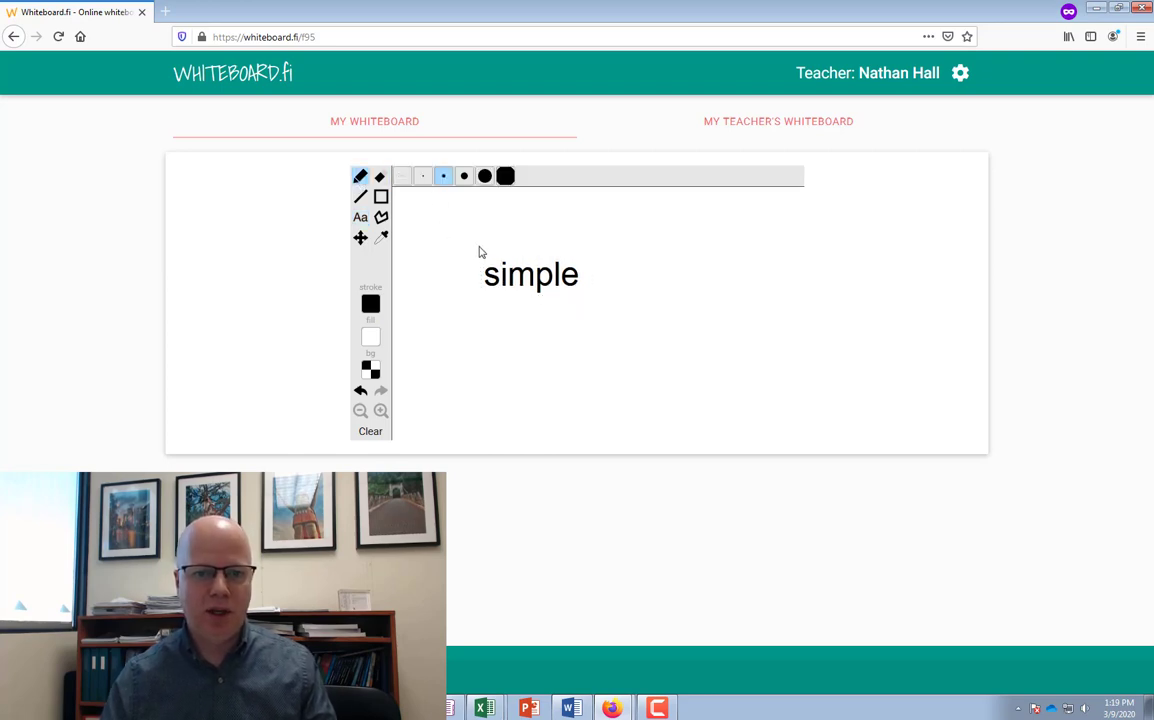
Step: Mark the stress above 'simple' in red, undoing a first black stroke
left_click_drag(484, 220, 570, 256)
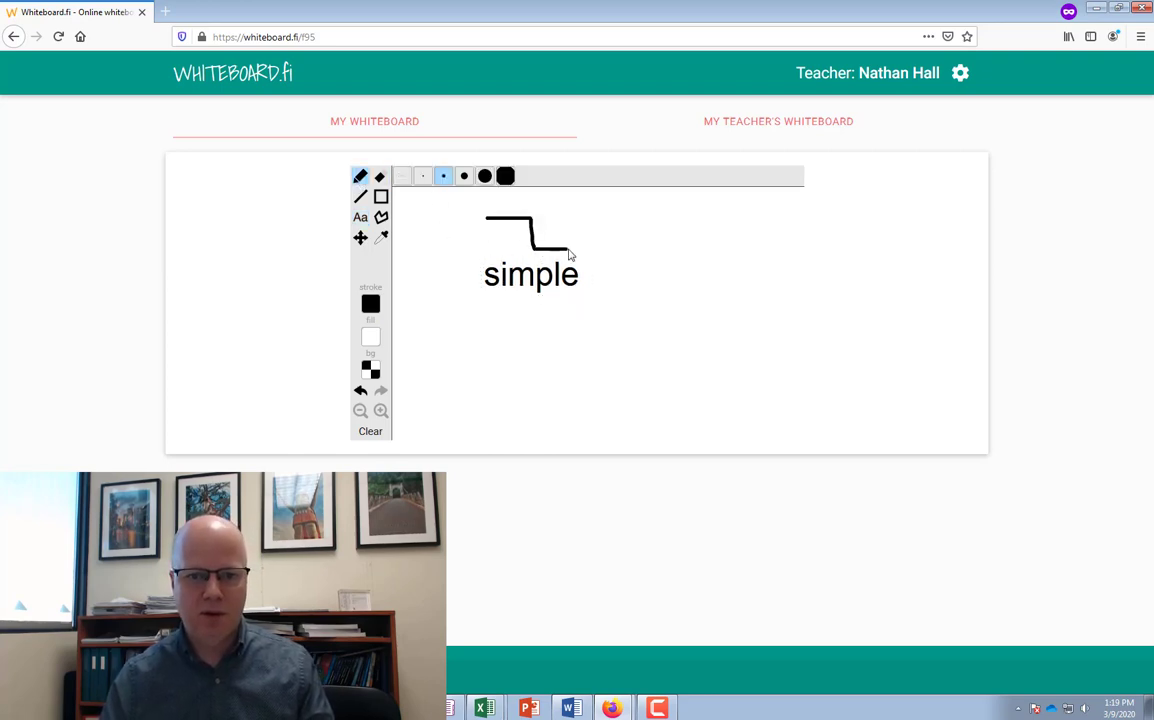
left_click(370, 304)
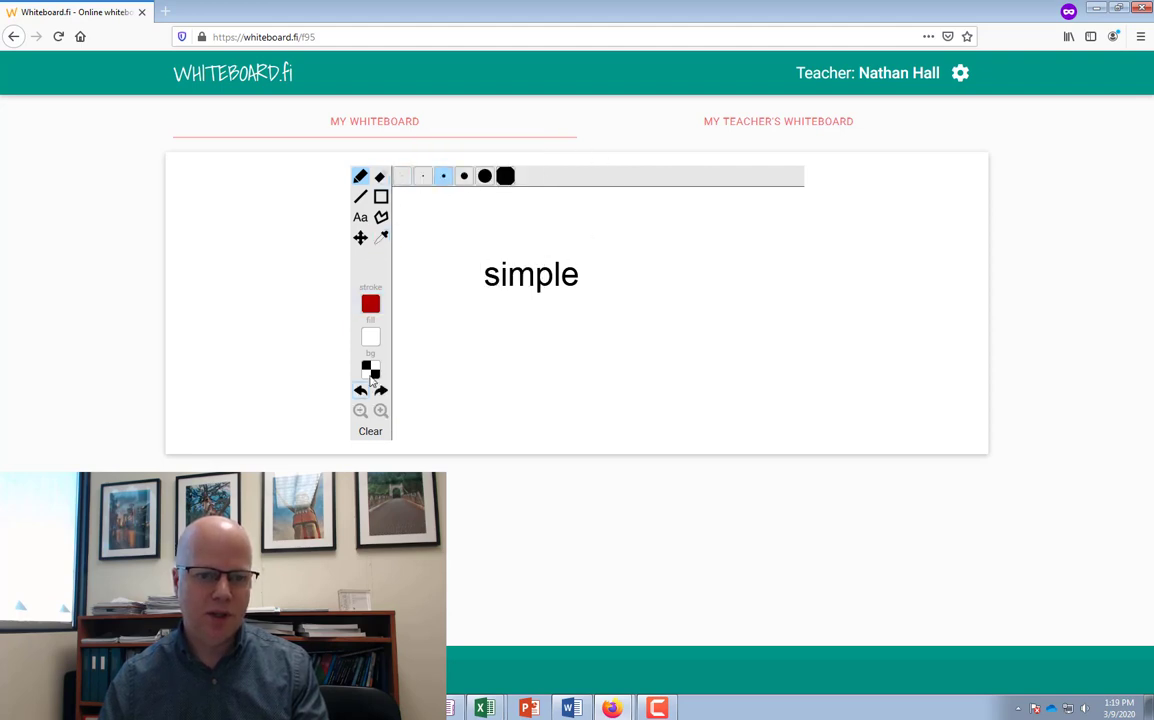
left_click_drag(488, 216, 524, 216)
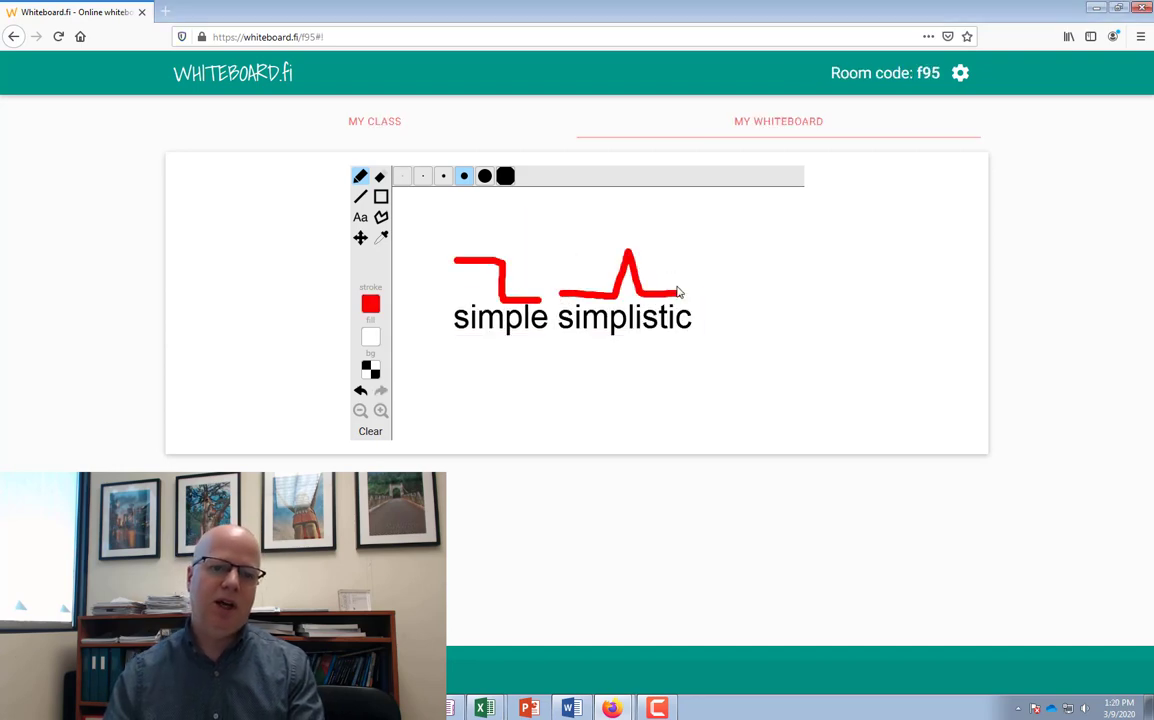
Step: From the teacher's class page, view Joe's board with 'simple' and its red mark at full size
left_click(374, 122)
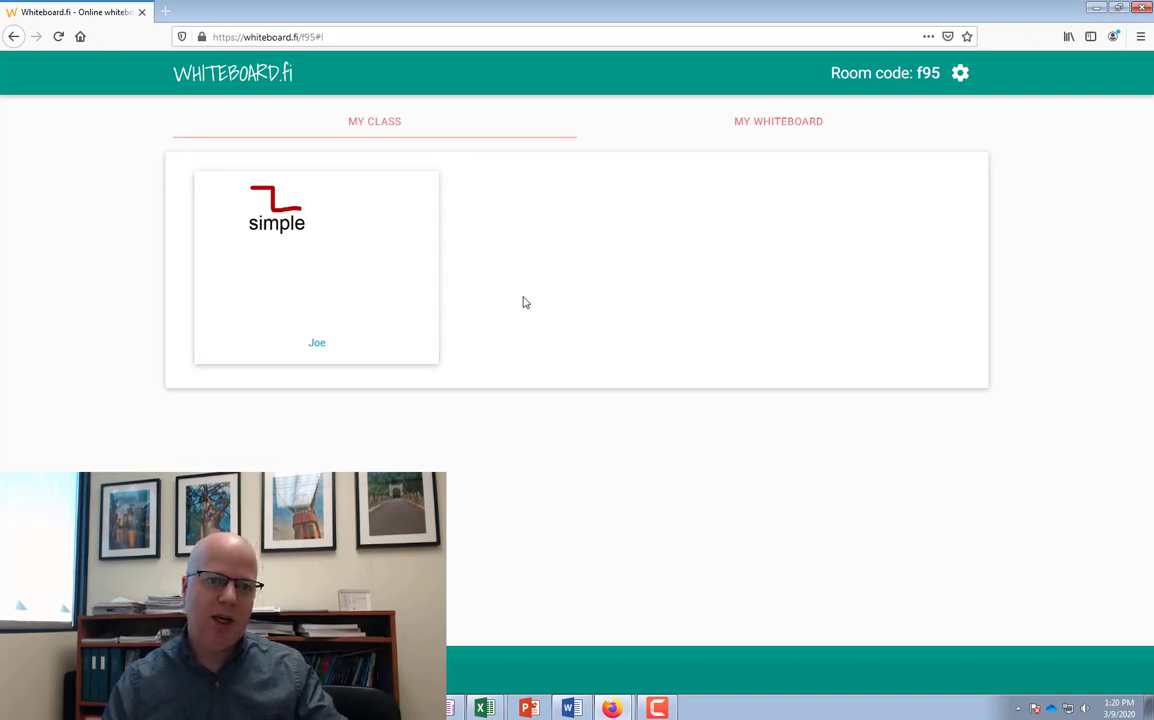
left_click(316, 260)
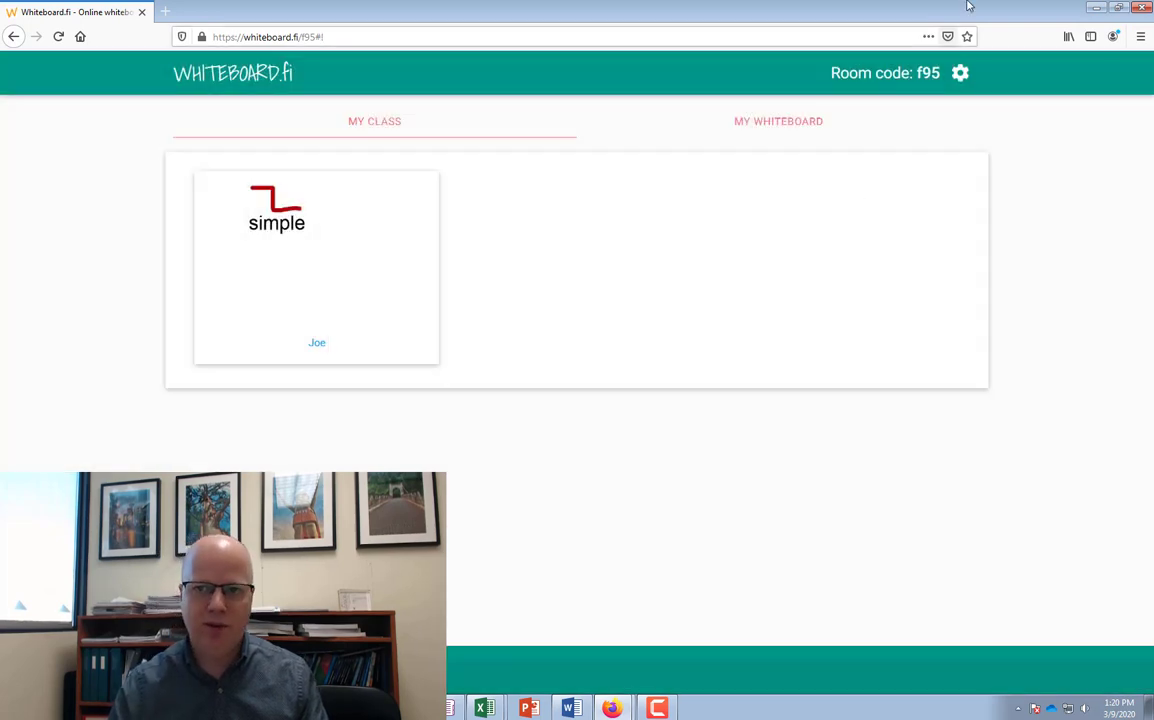
left_click(960, 72)
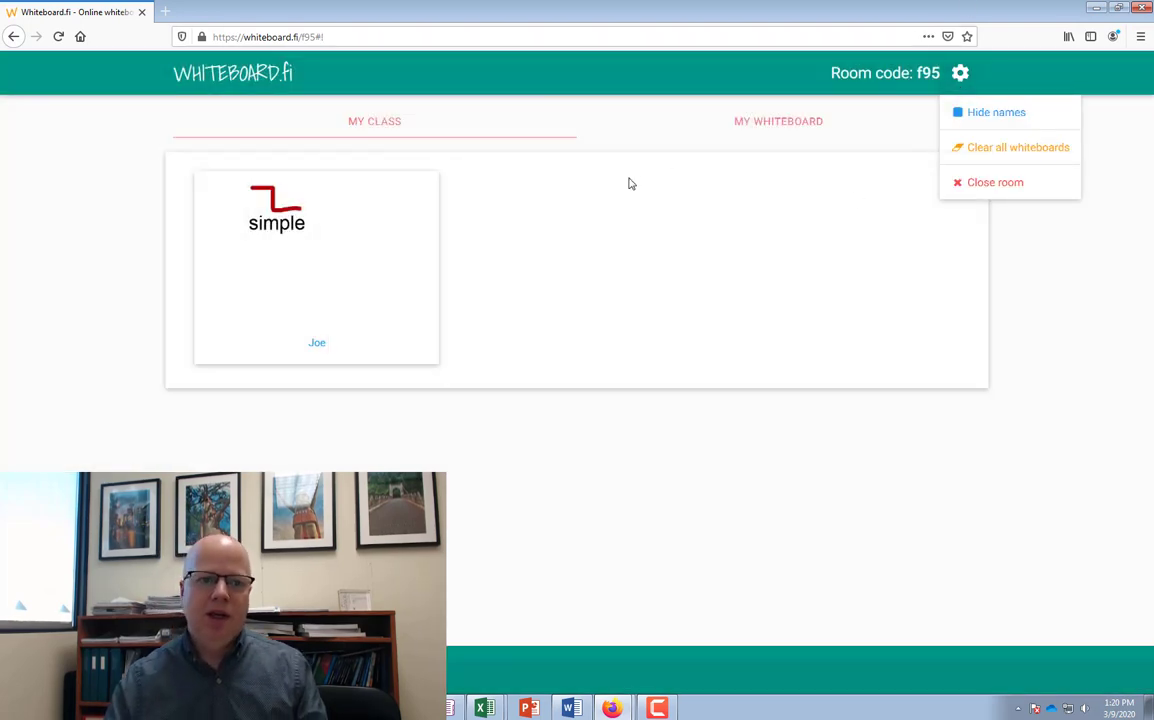
left_click(644, 188)
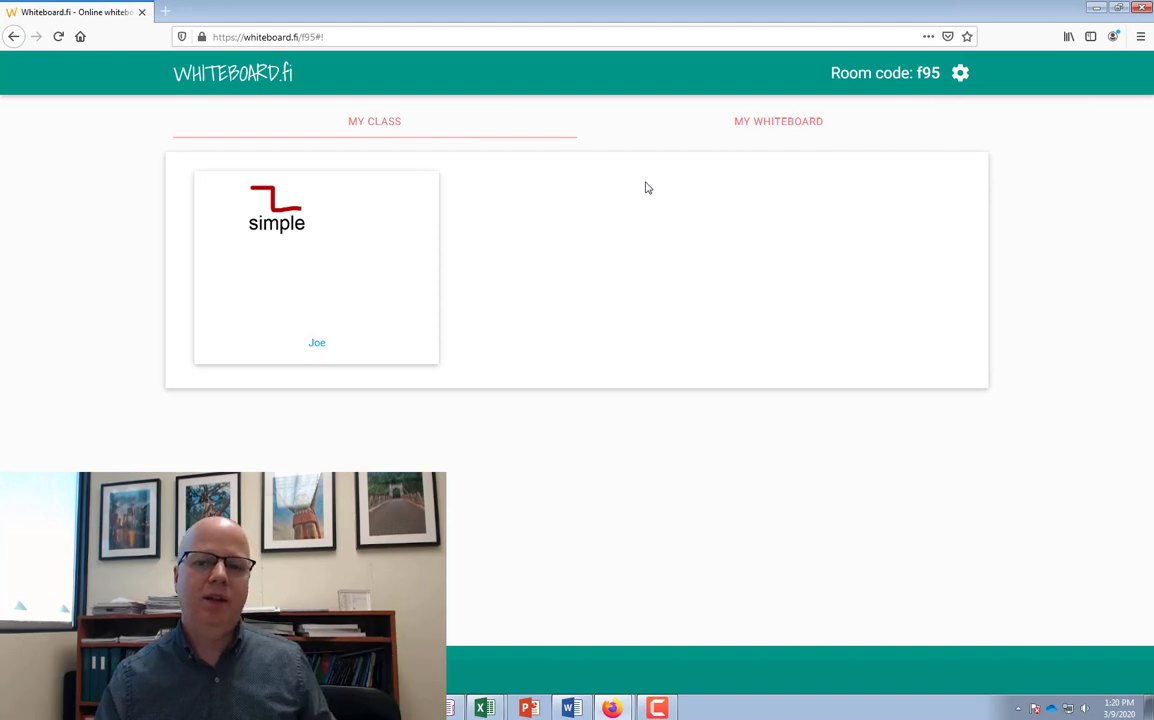
left_click(778, 122)
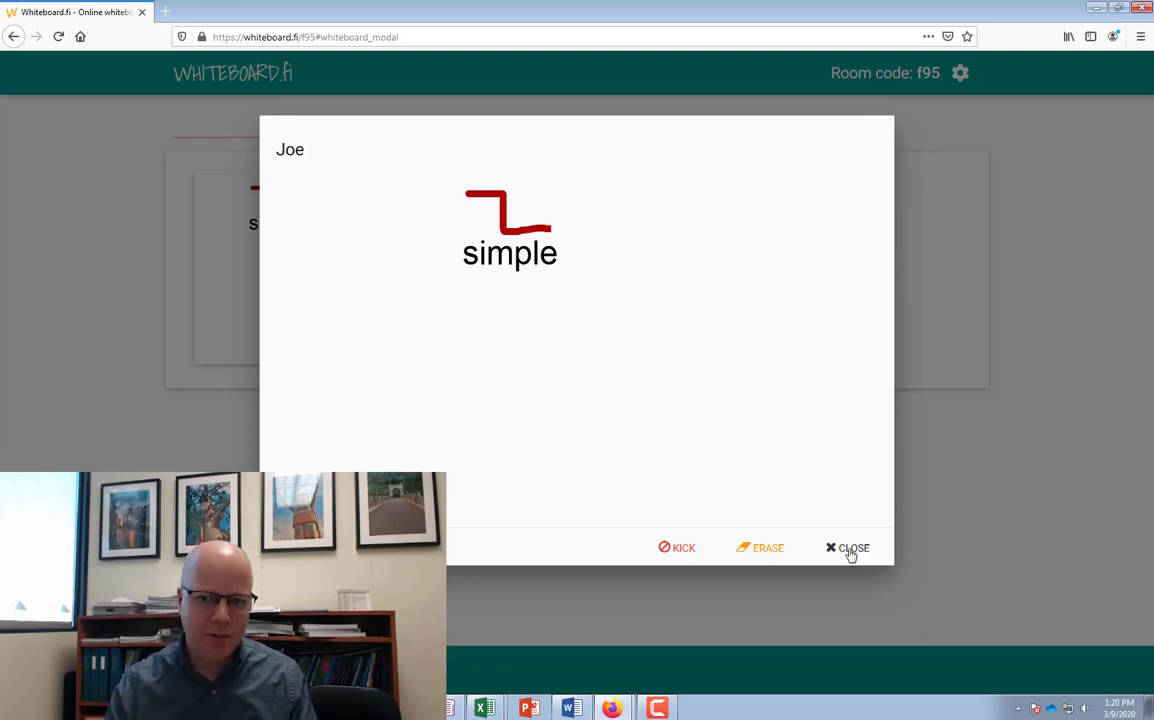
Step: Return Joe's student view to MY TEACHER'S WHITEBOARD showing 'simple simplistic' with both red stress marks
left_click(848, 548)
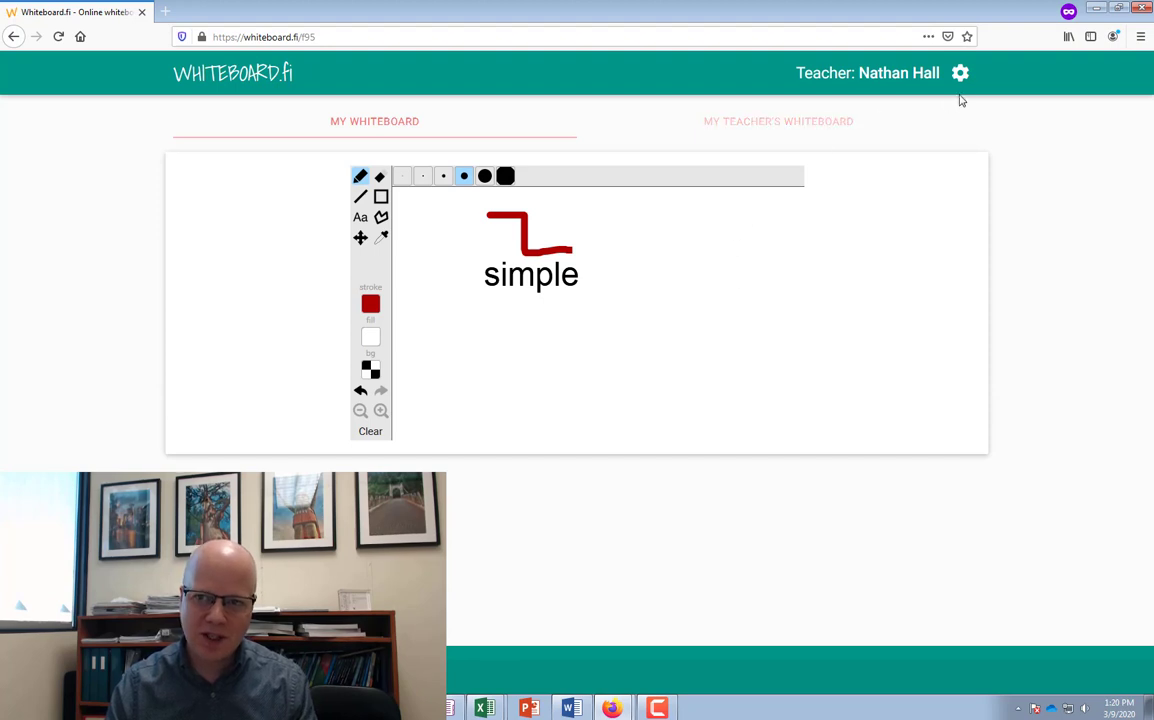
left_click(960, 72)
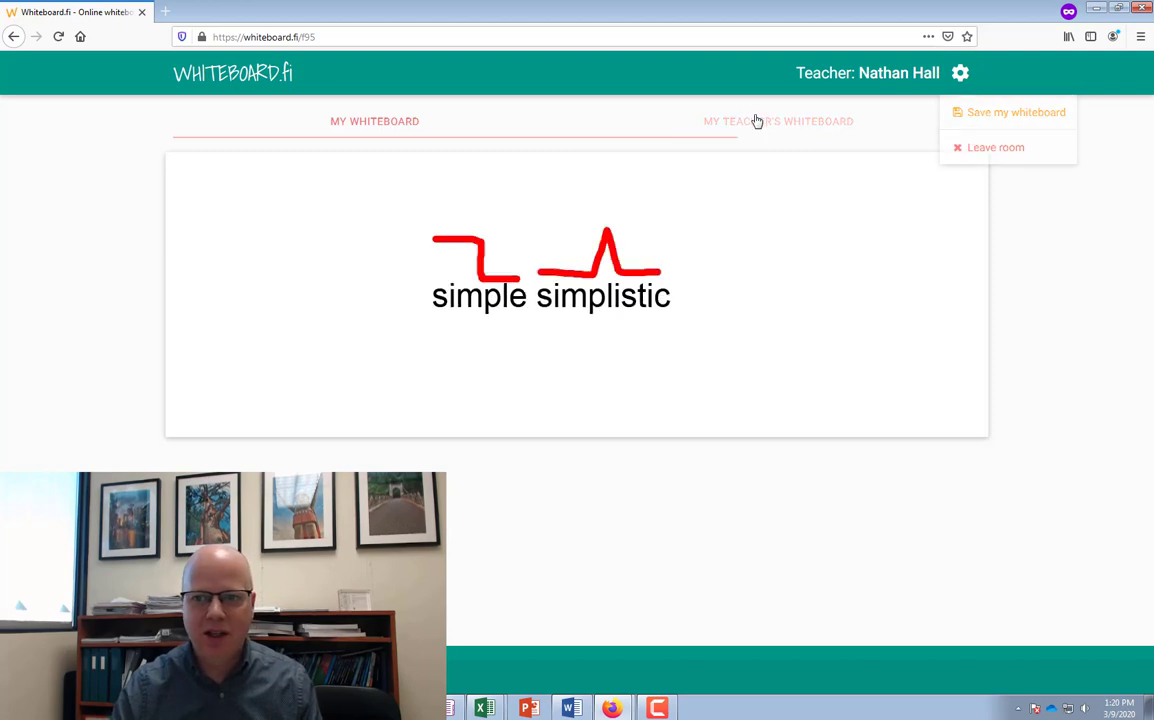
left_click(778, 122)
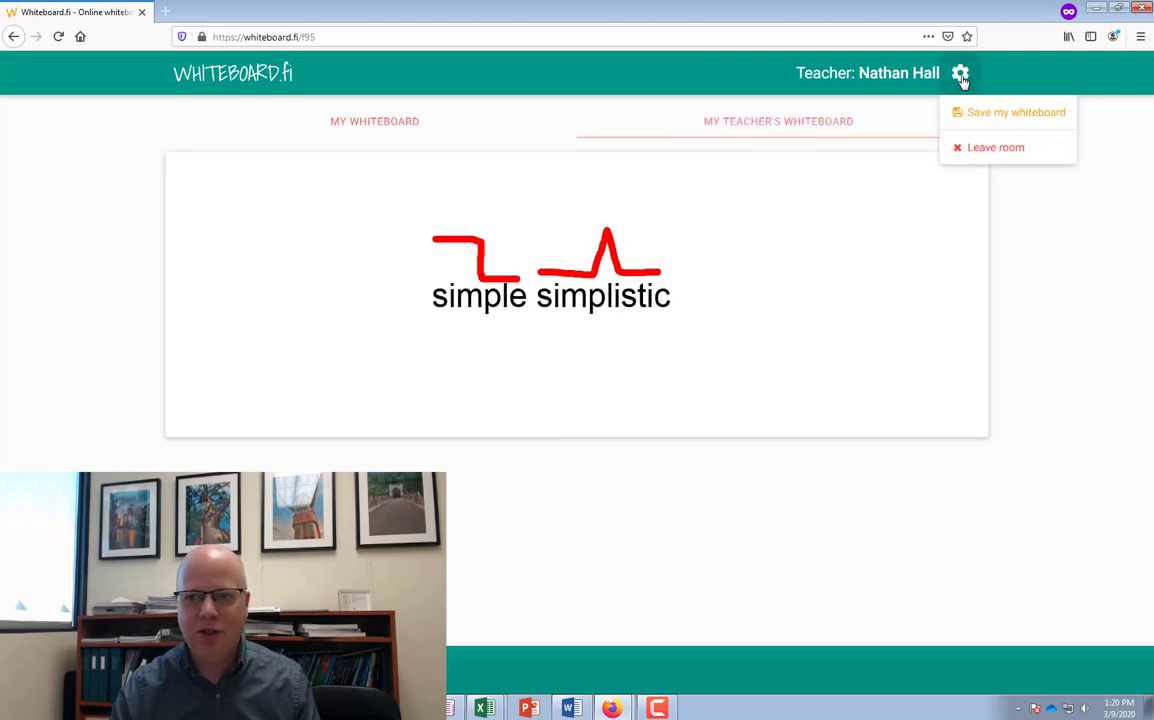
left_click(318, 12)
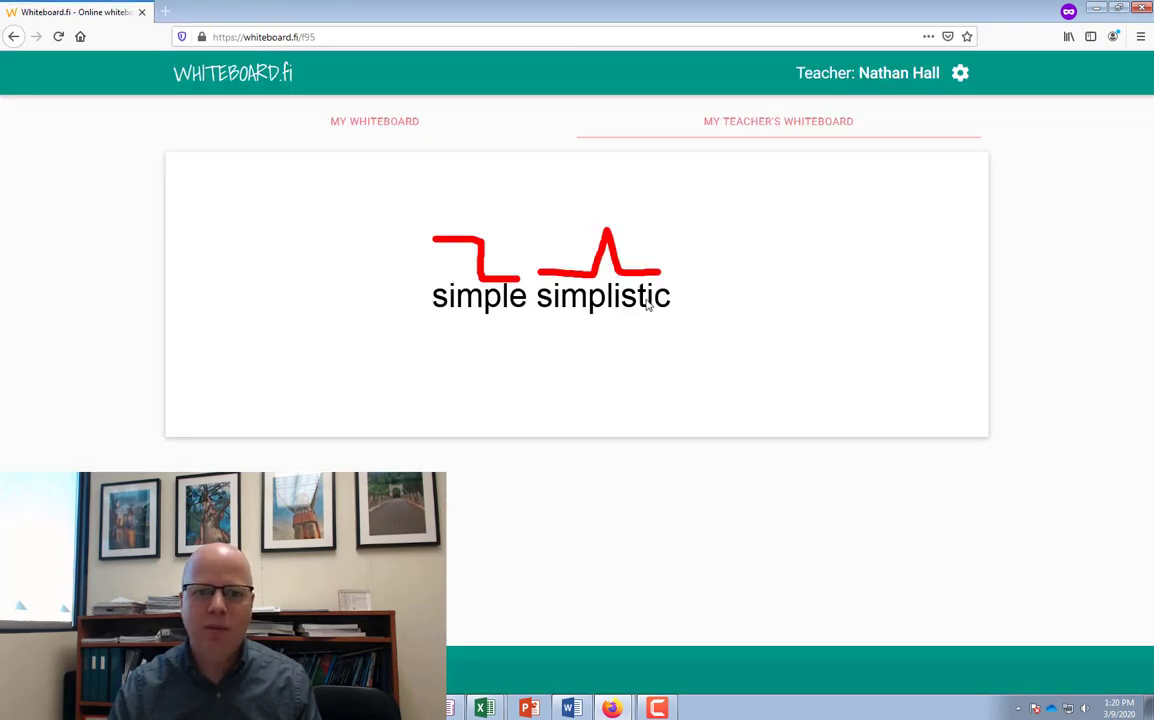
mouse_move(734, 252)
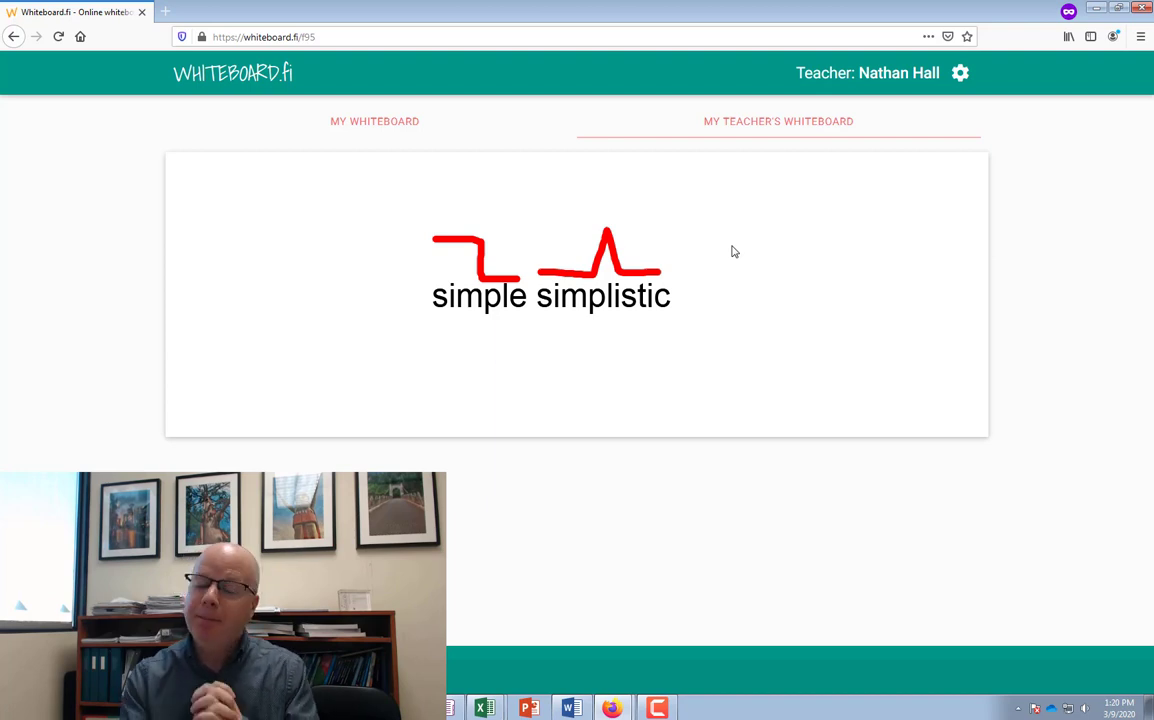
mouse_move(548, 180)
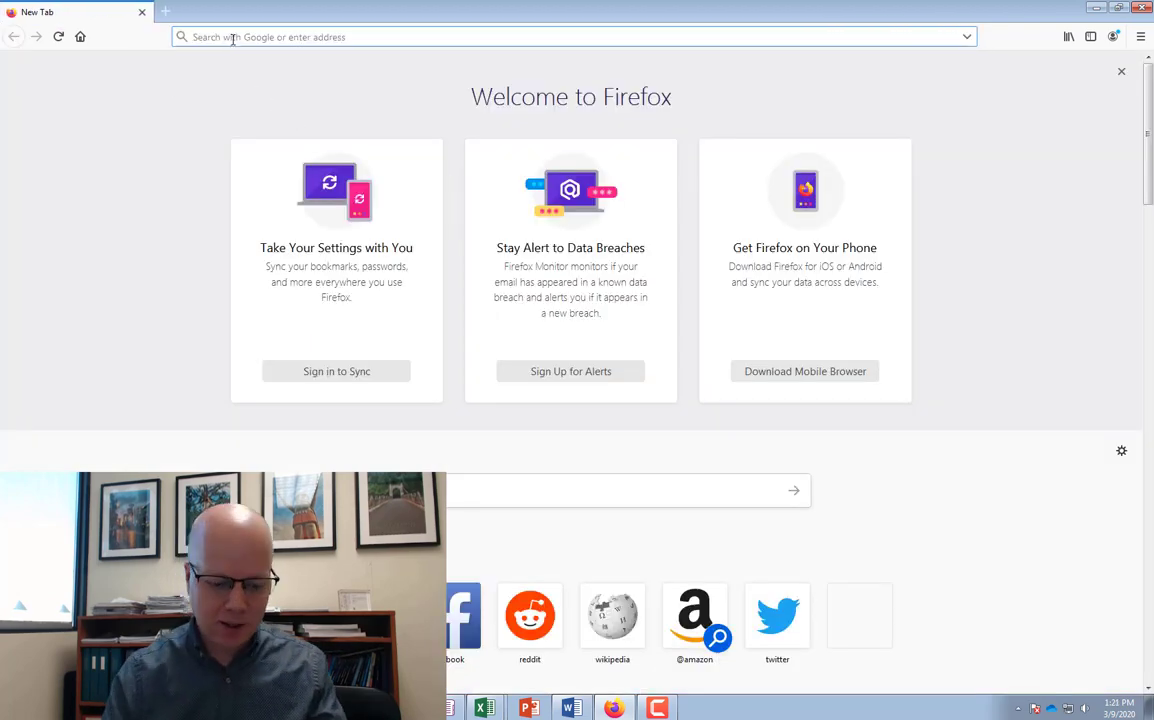
type("https://whiteboard.fi")
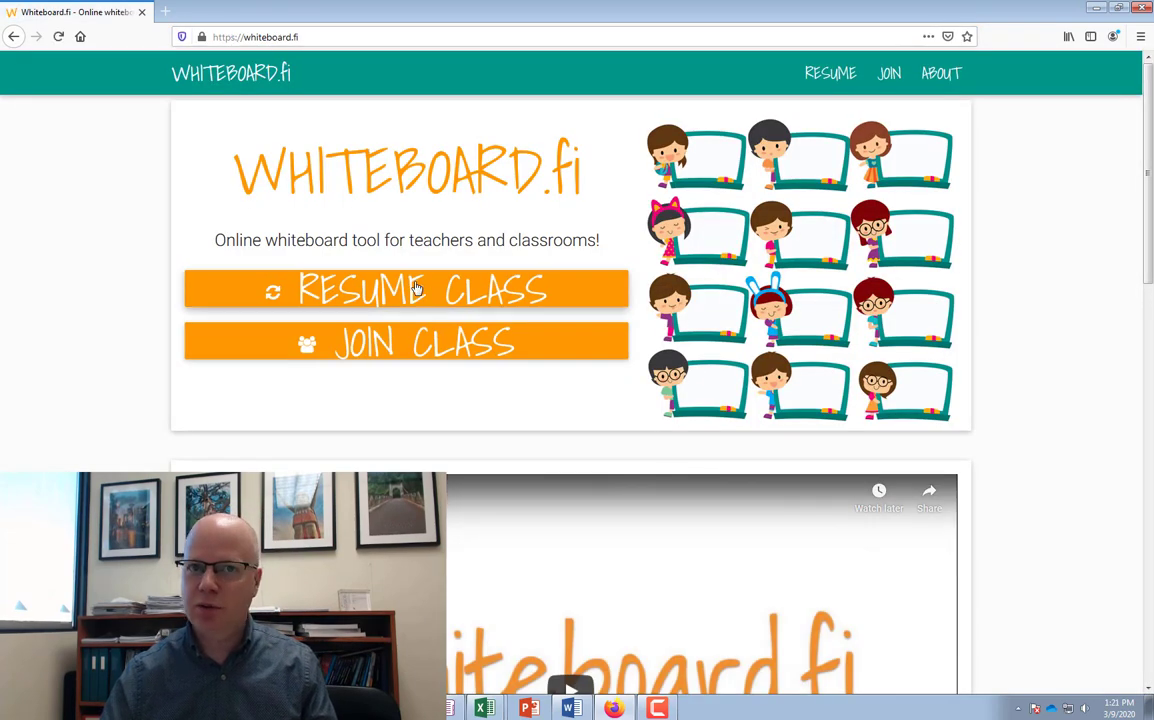
left_click(406, 290)
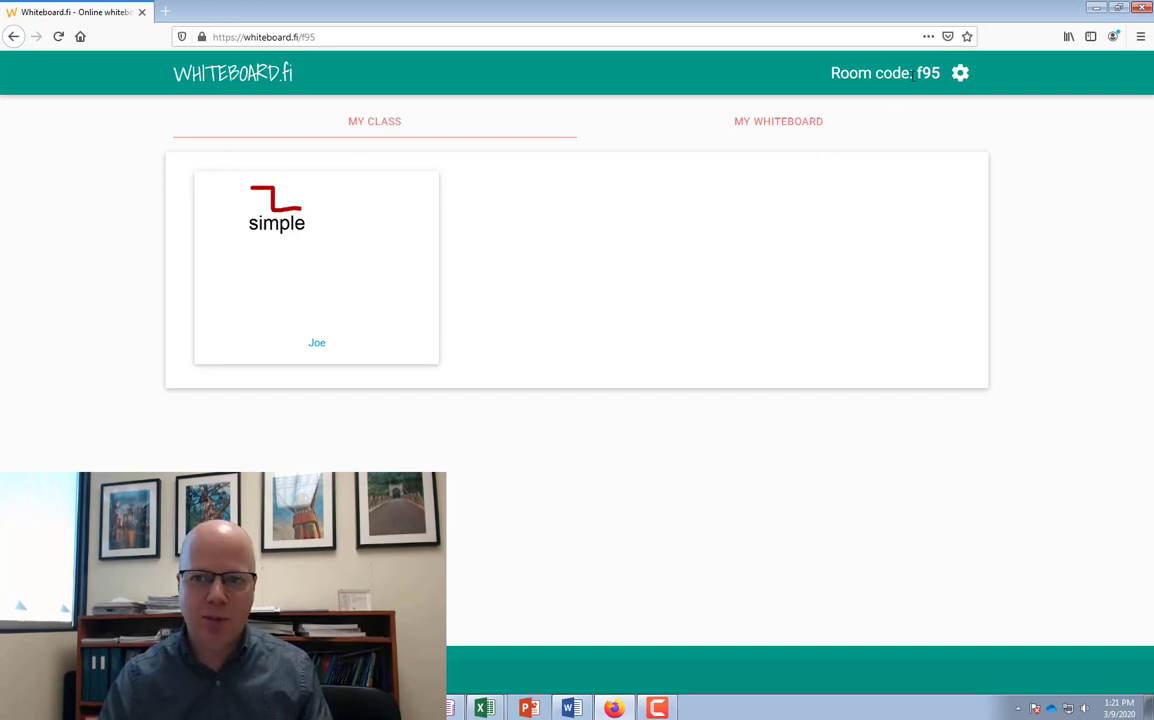
mouse_move(892, 162)
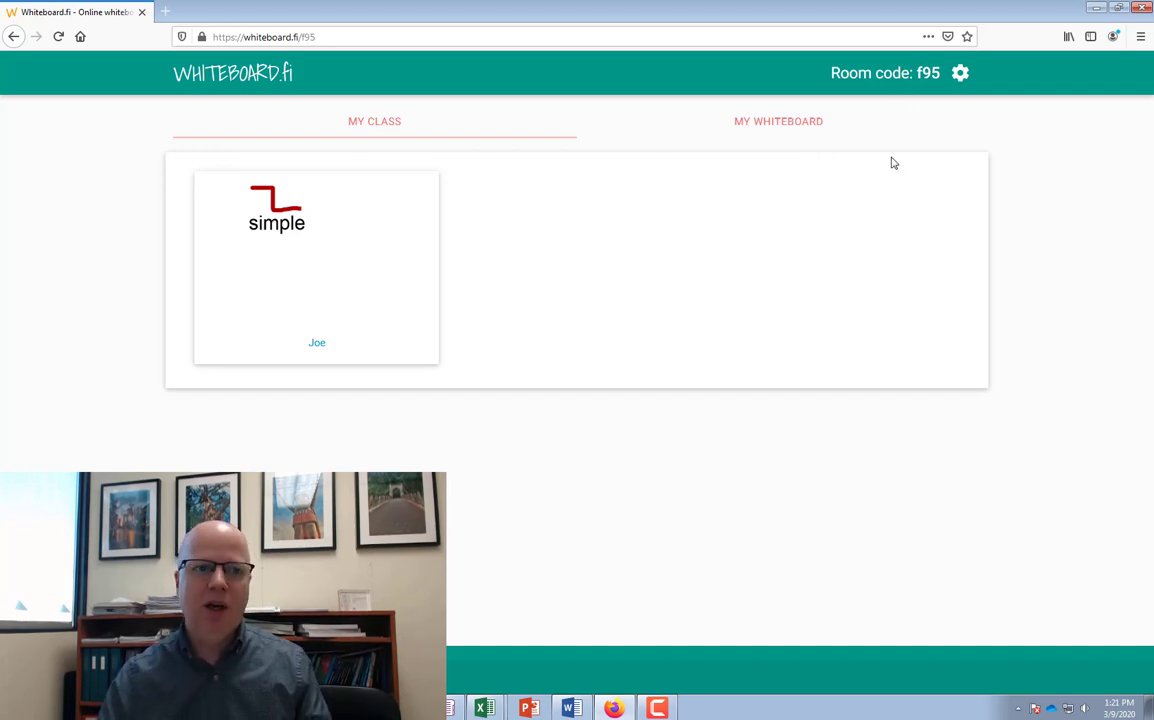
Step: Close room f95 for everyone via the gear menu and dismiss the room-closed message
left_click(960, 72)
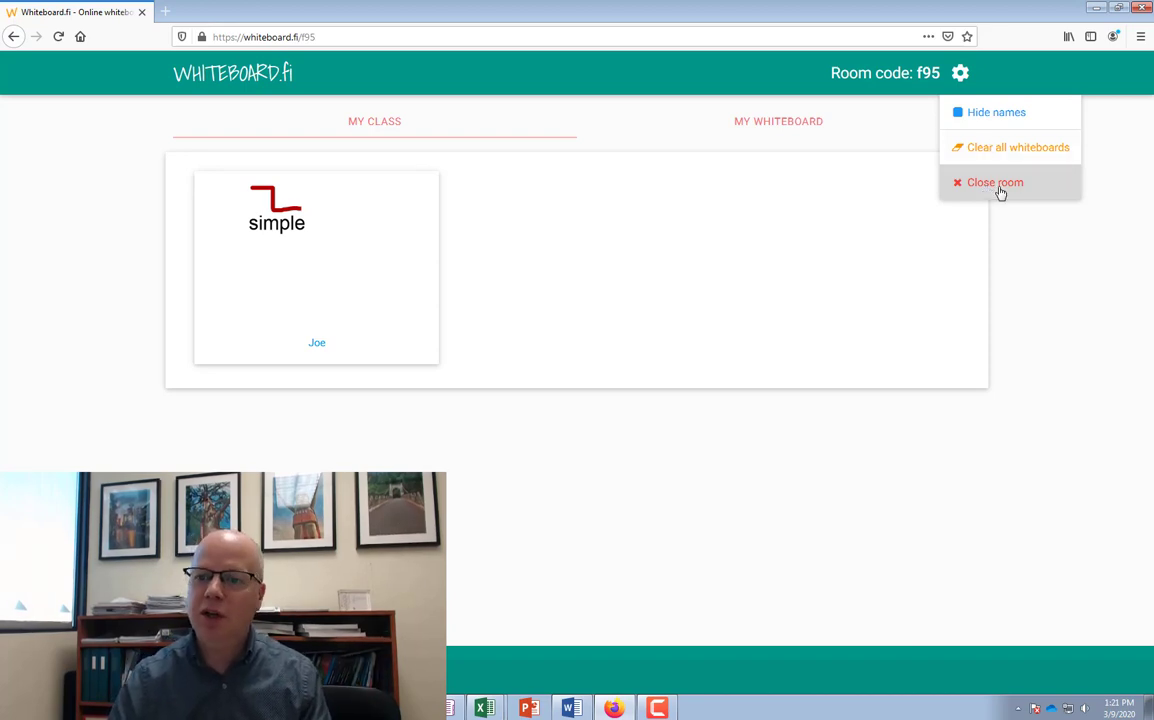
left_click(994, 182)
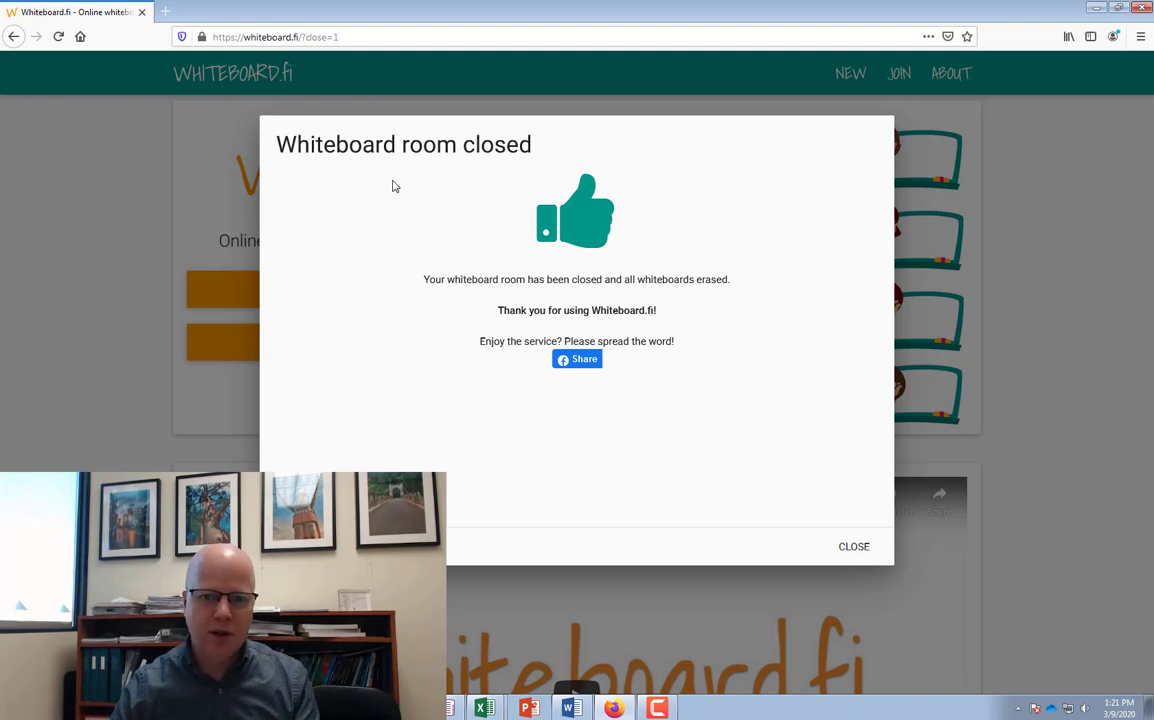
left_click(852, 546)
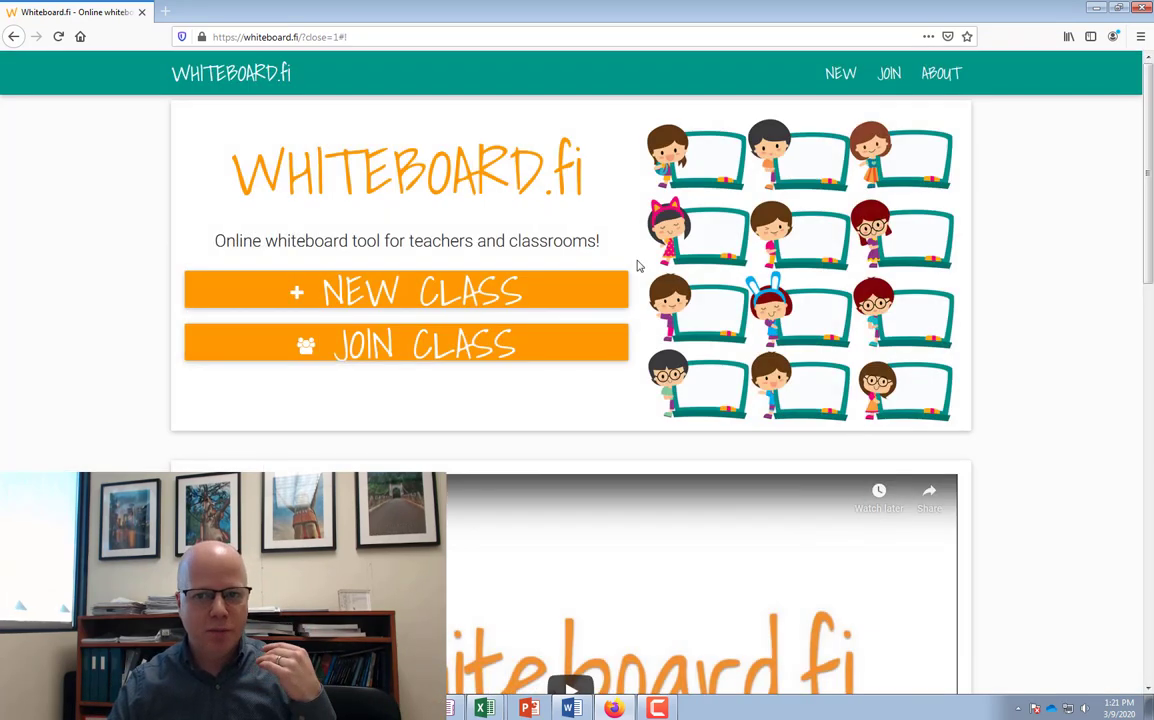